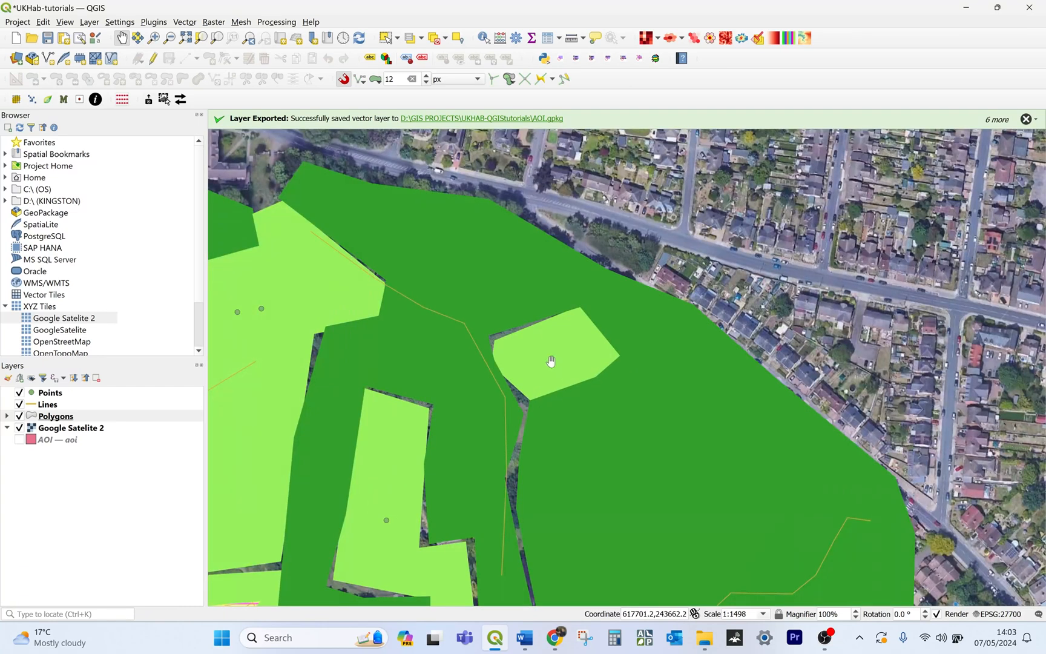
Zoom in and out on the wetland polygon's vertex where it meets the woodland edge.
scroll("up", 3)
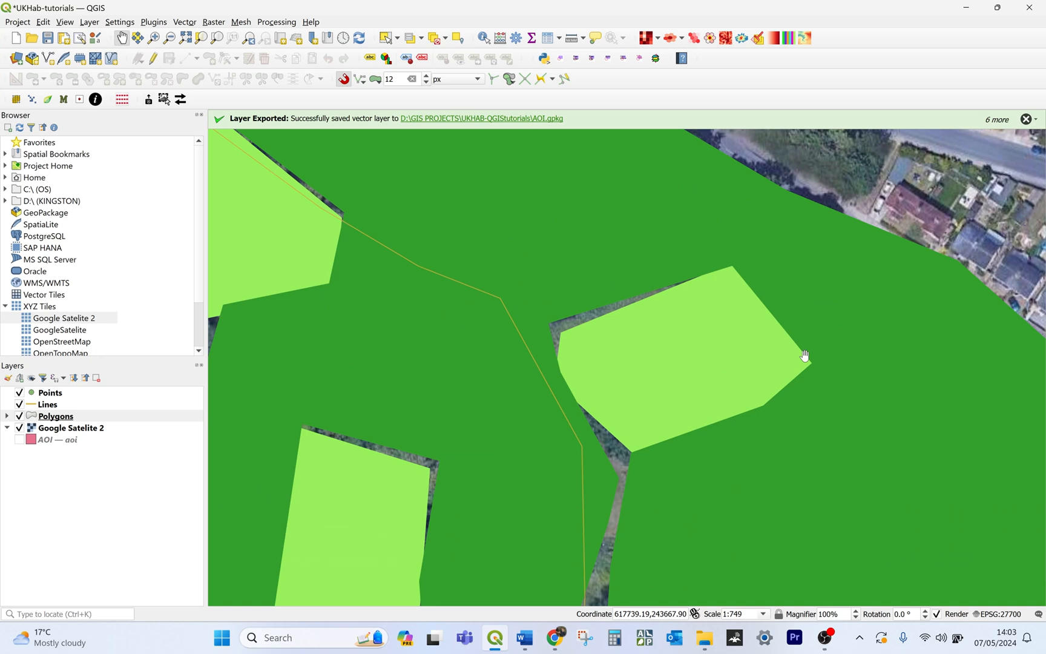
mouse_move(533, 237)
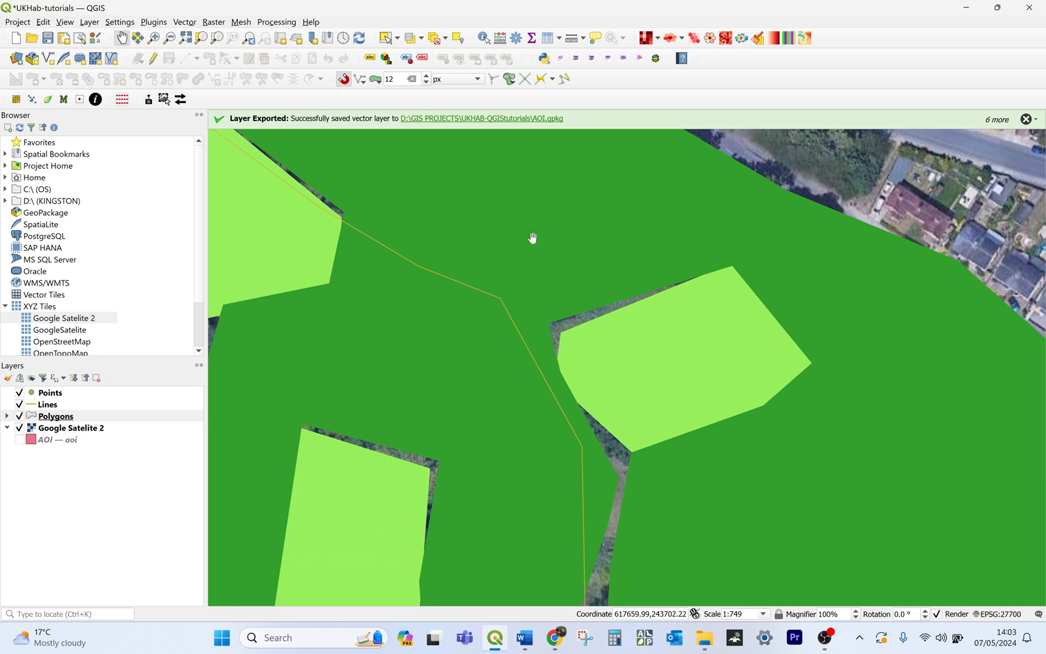
mouse_move(548, 416)
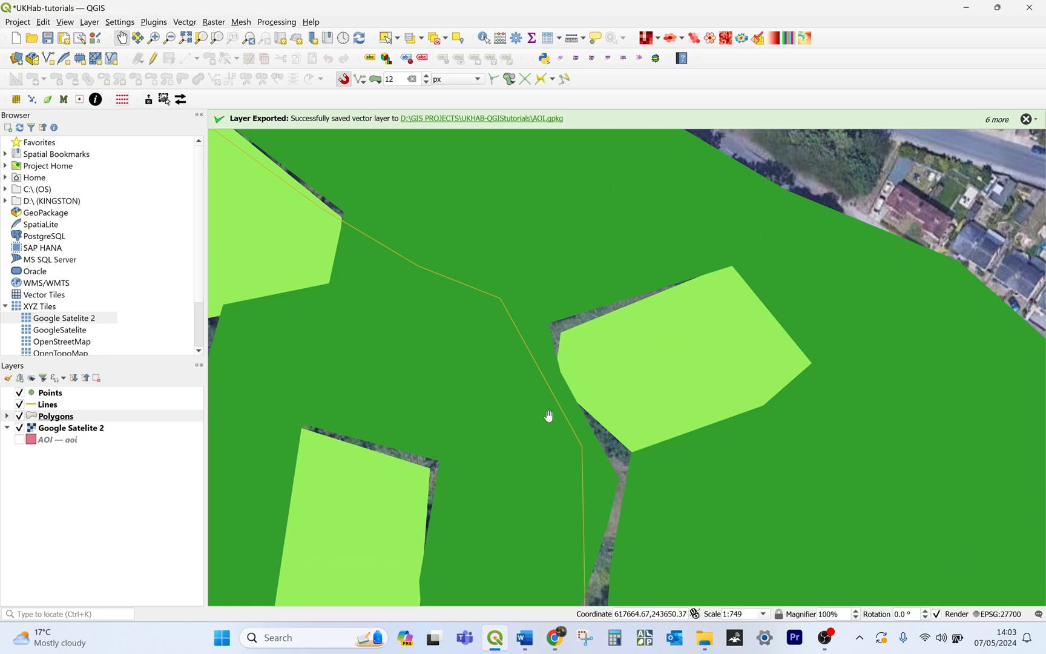
mouse_move(722, 345)
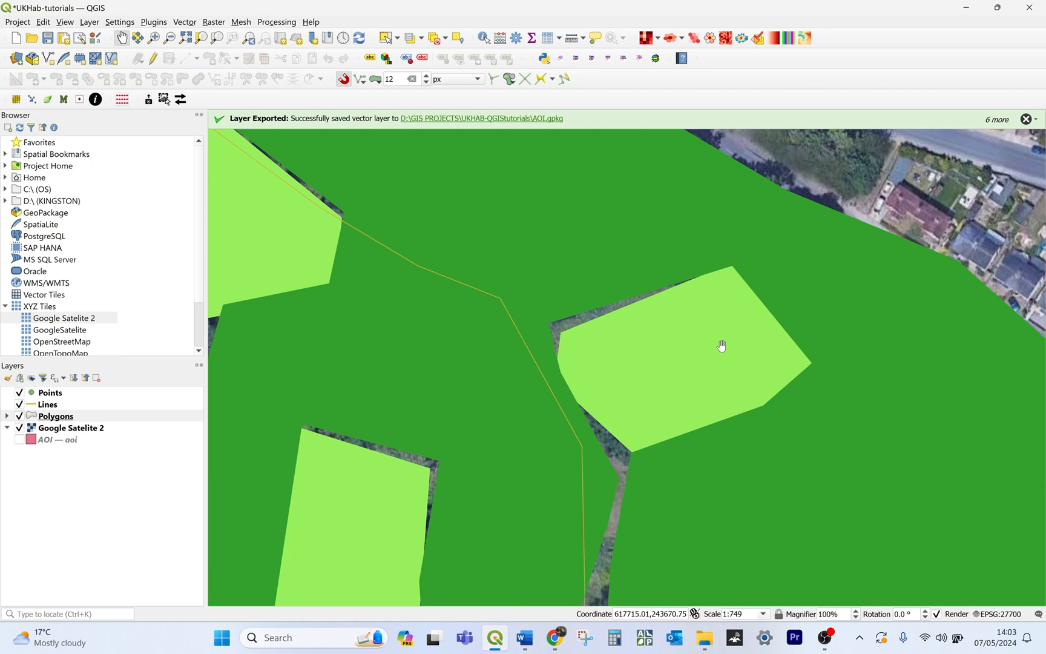
mouse_move(167, 77)
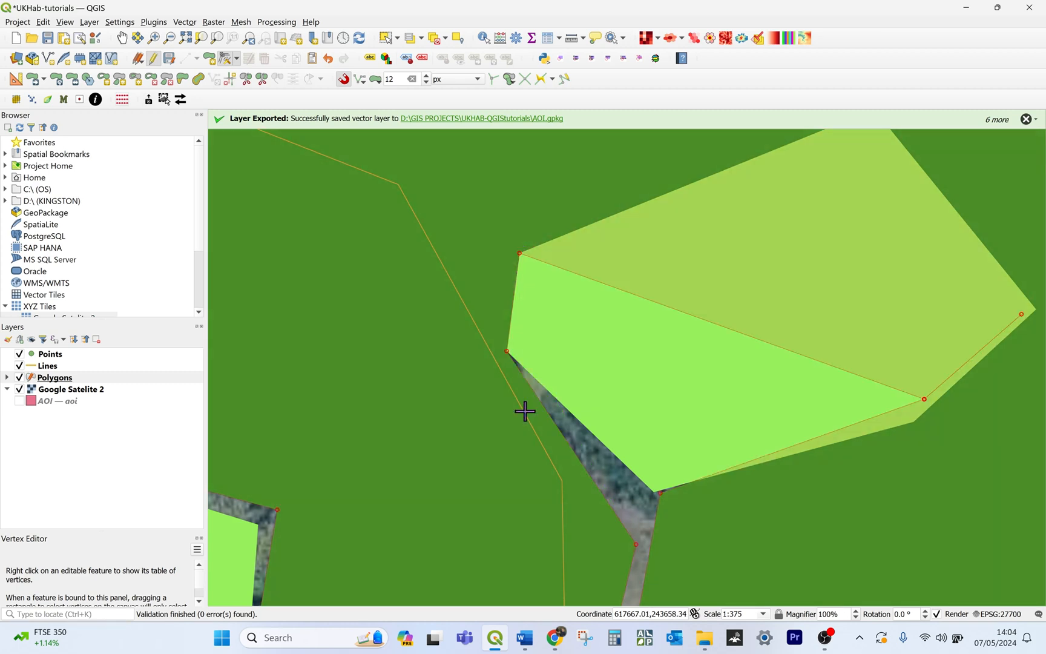
mouse_move(636, 547)
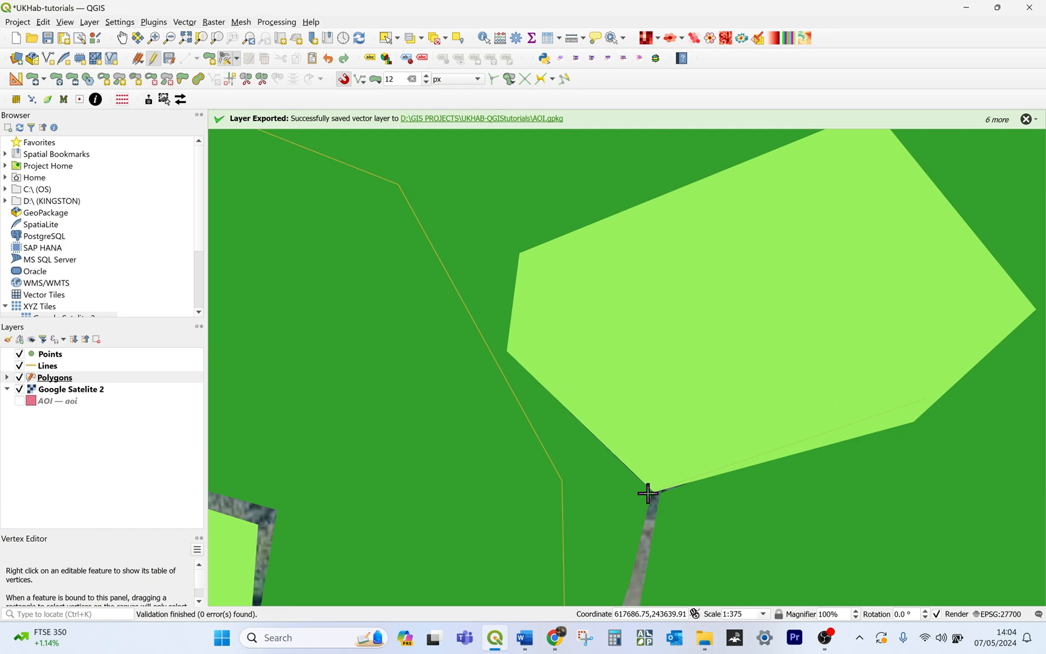
scroll("down", 3)
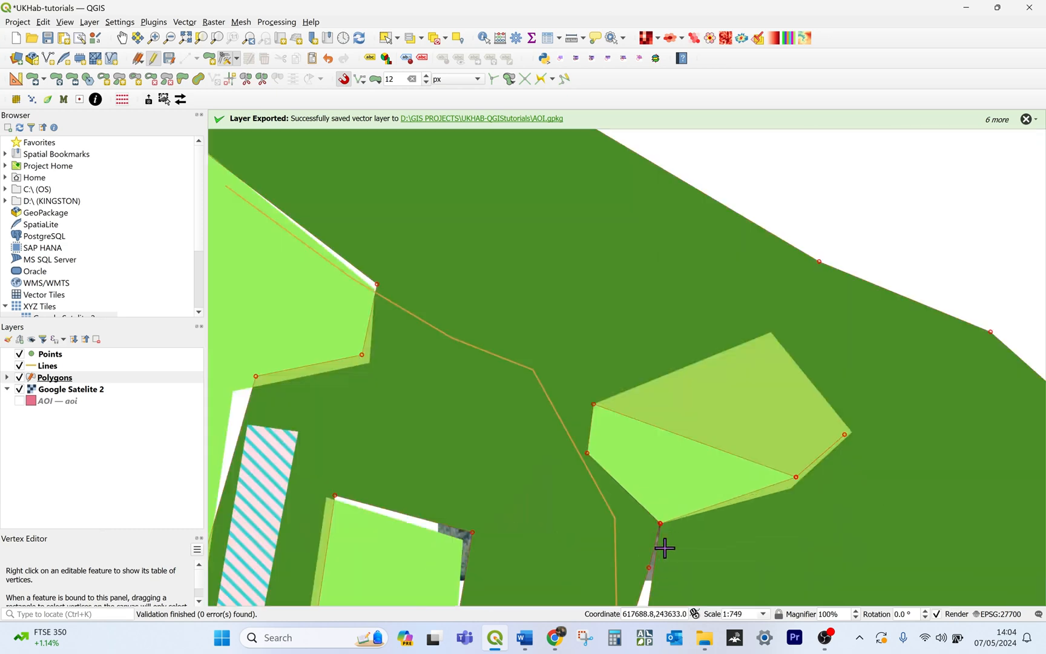
scroll("up", 3)
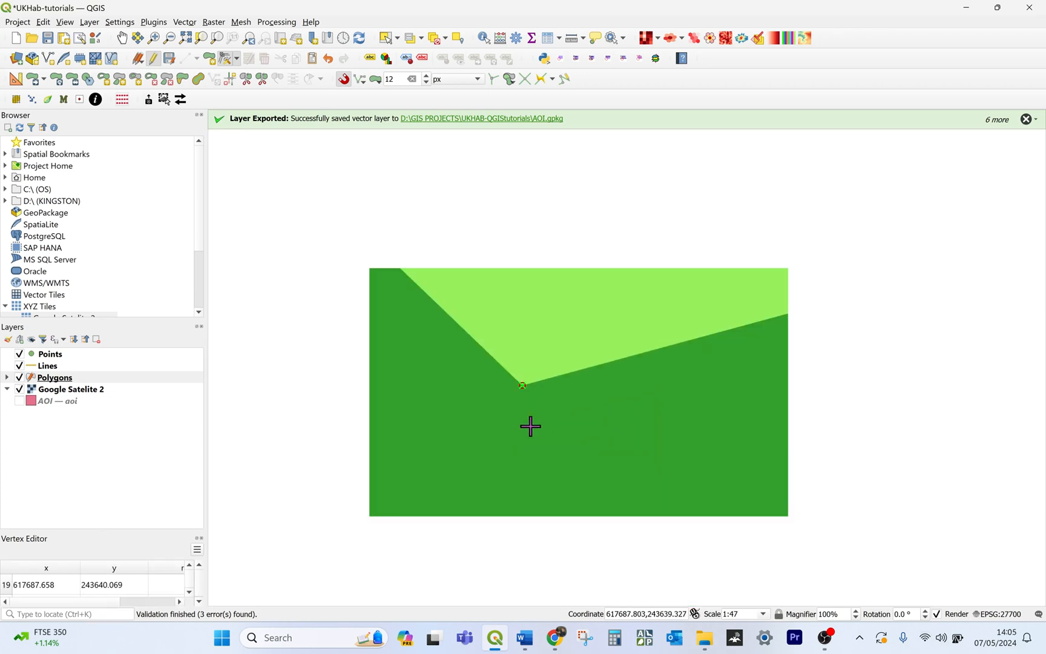
scroll("down", 3)
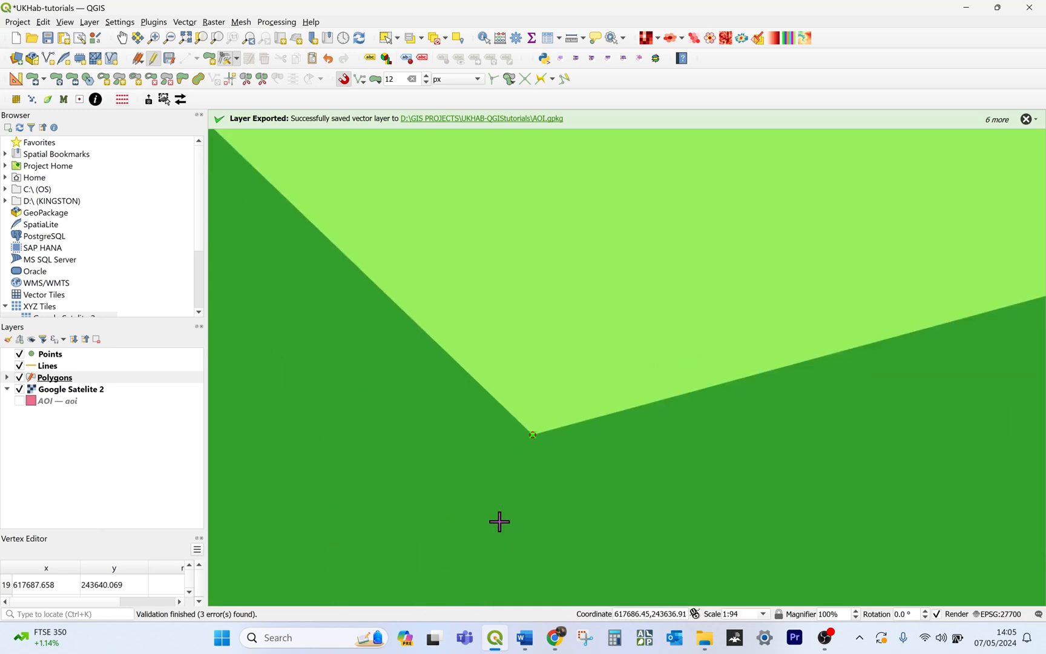
scroll("down", 3)
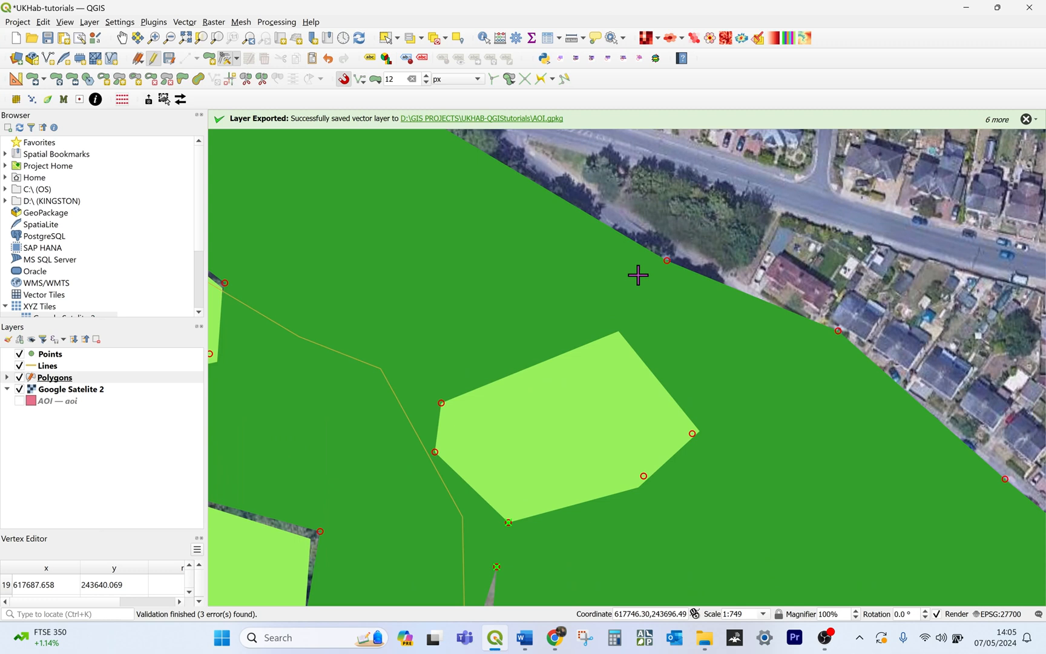
mouse_move(474, 227)
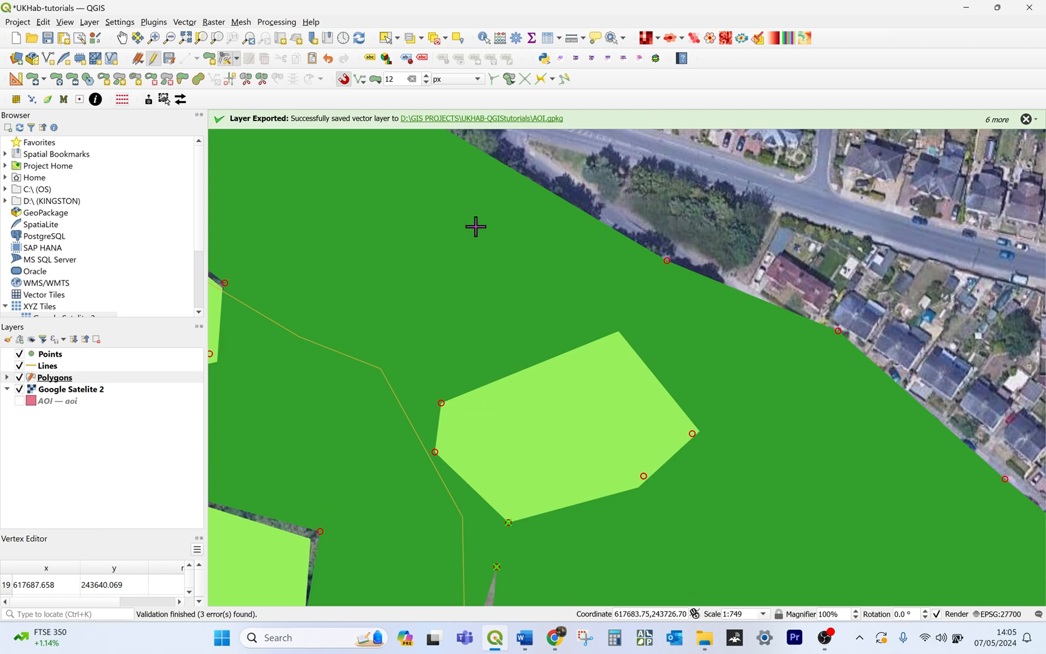
scroll("down", 3)
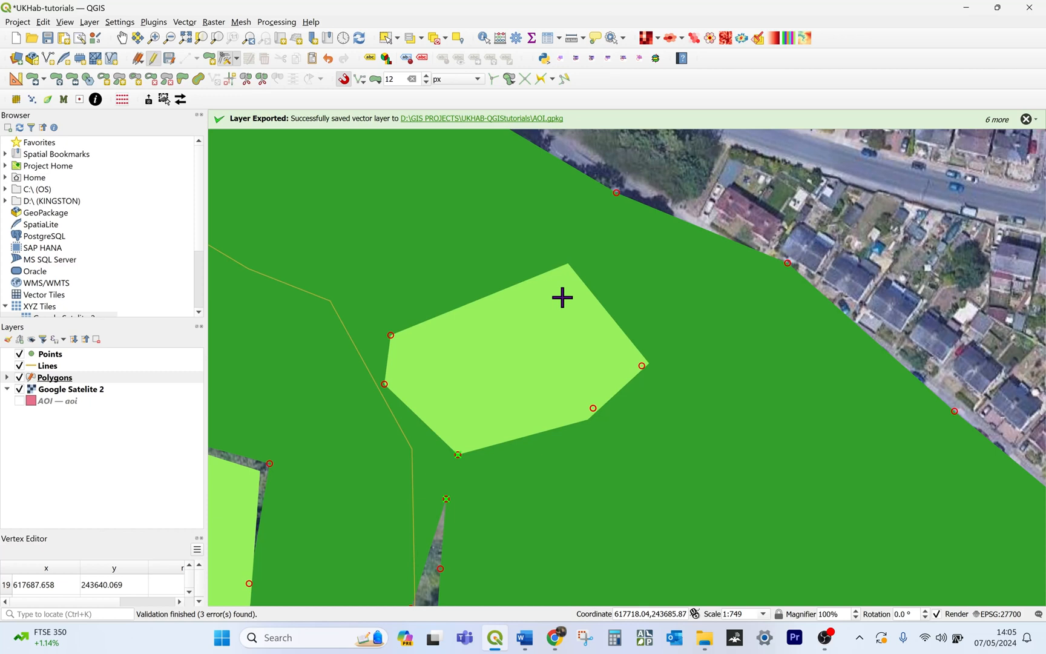
mouse_move(300, 84)
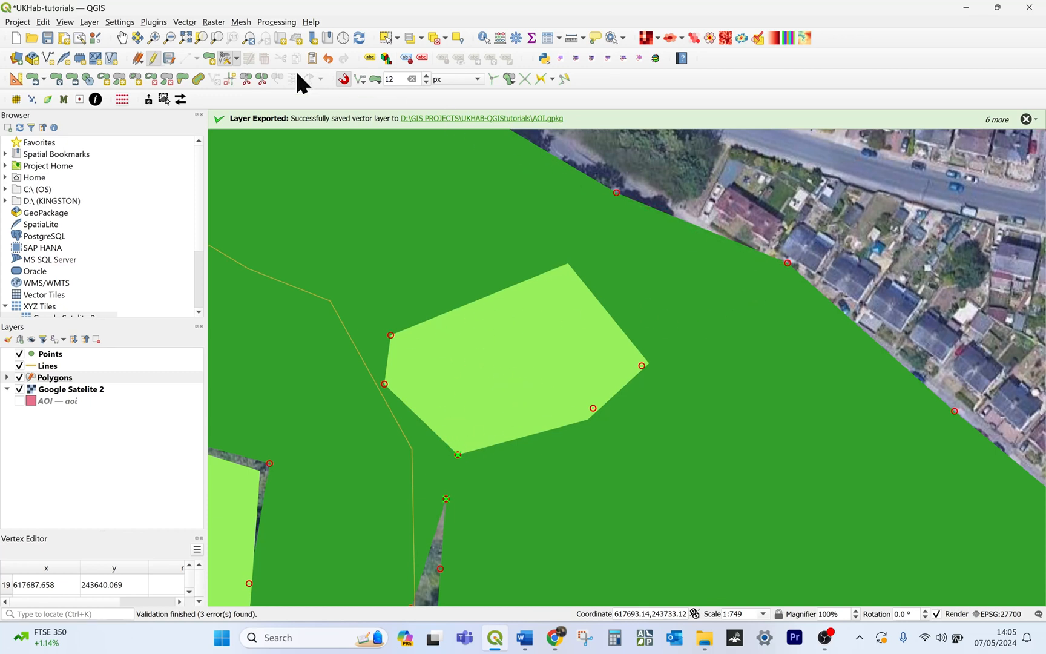
mouse_move(590, 420)
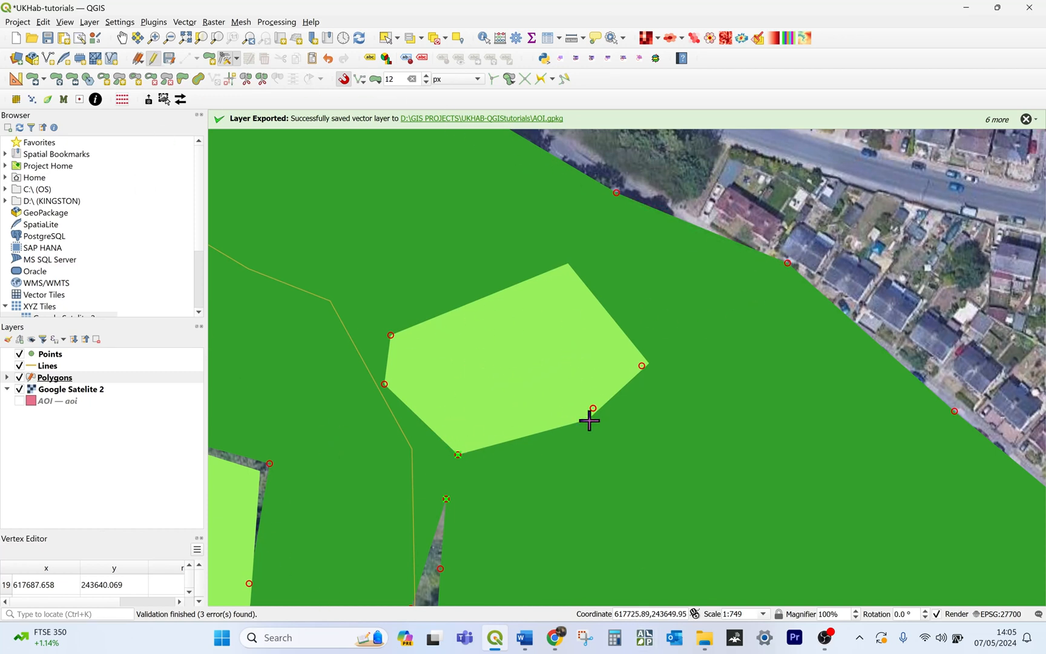
mouse_move(597, 318)
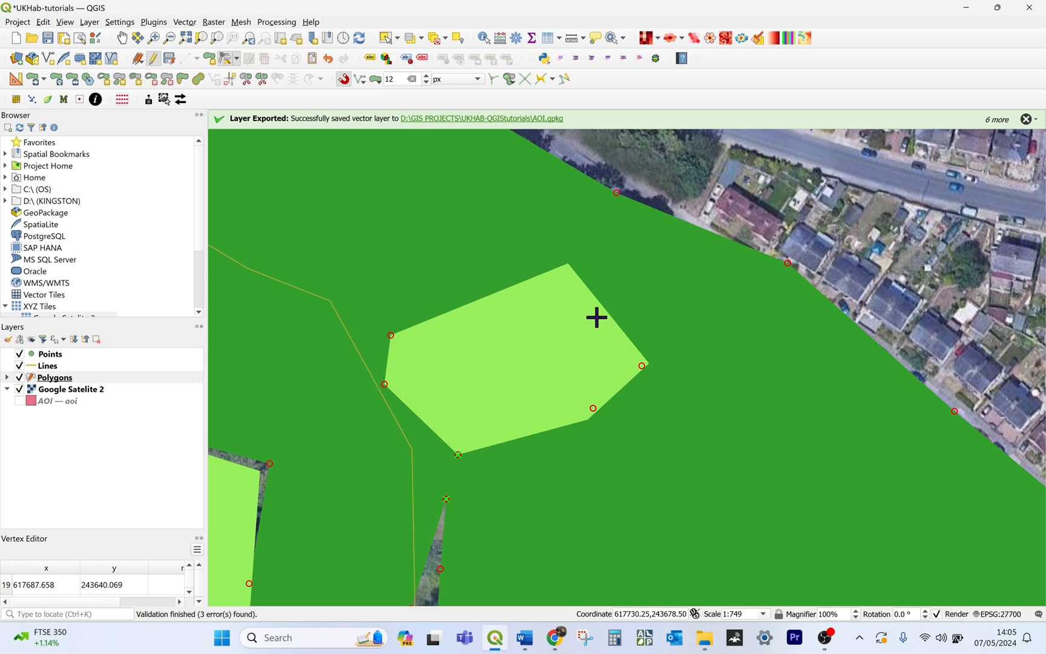
mouse_move(466, 464)
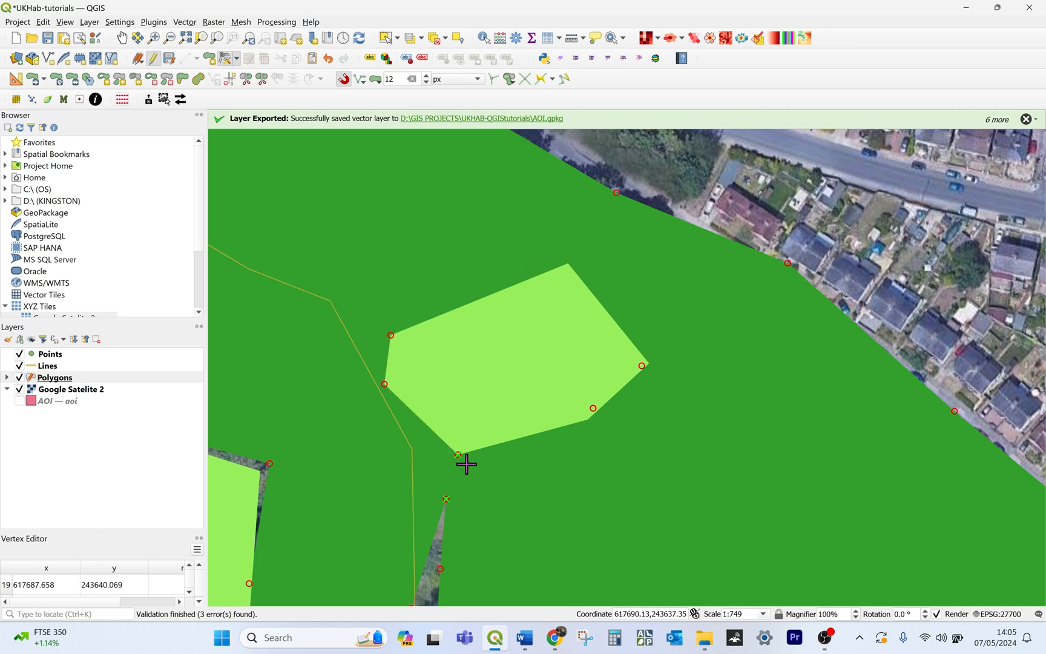
mouse_move(593, 408)
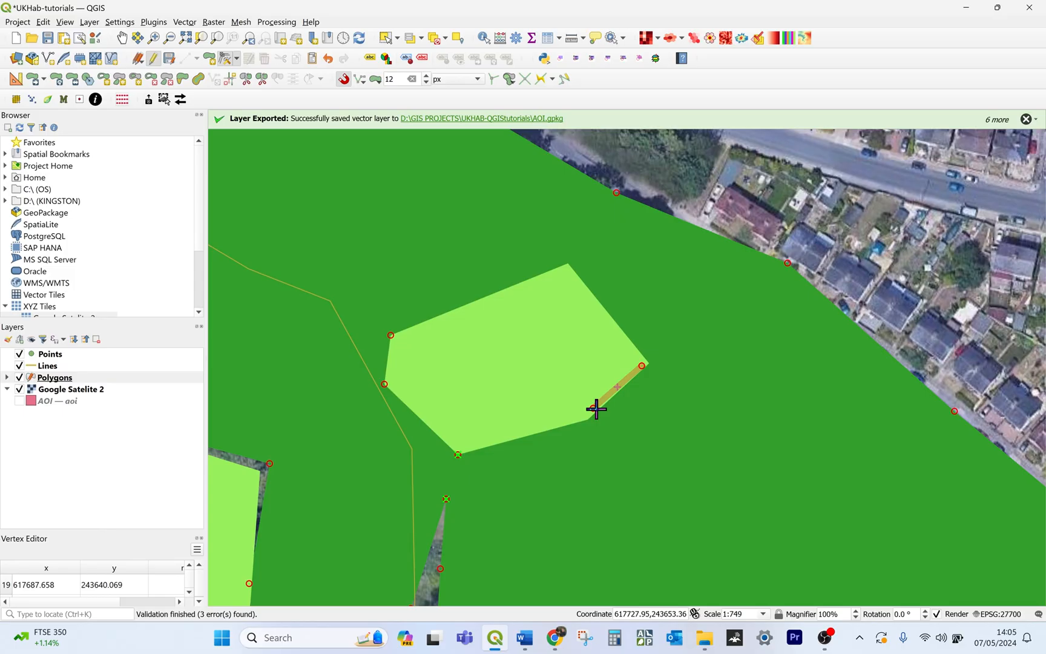
Zoom around the map canvas to view the wider habitat map near the woodland.
scroll("down", 3)
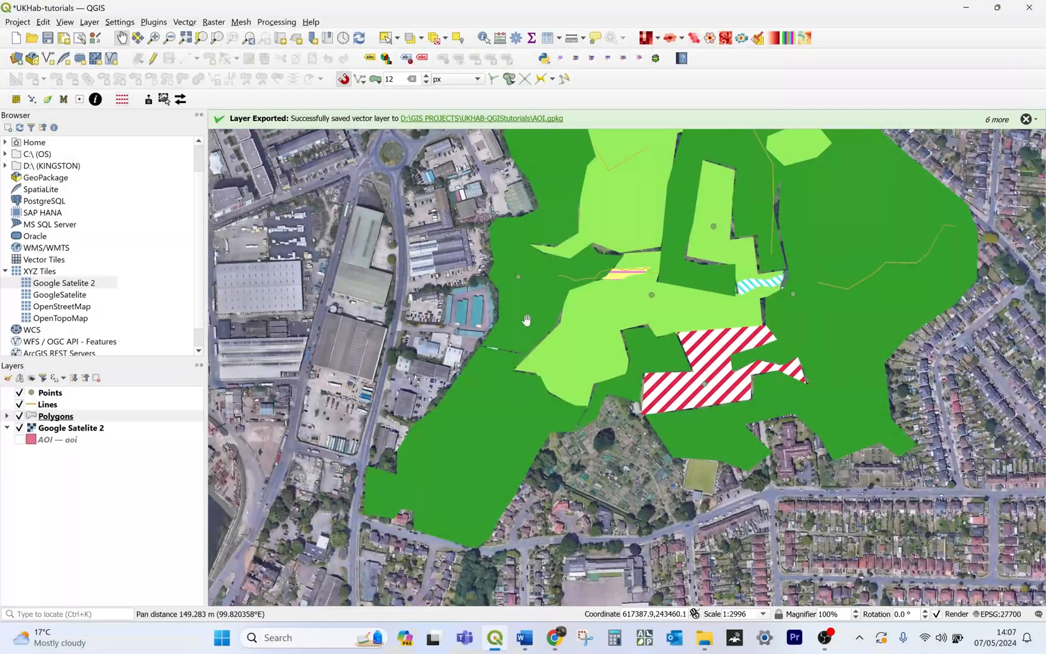
scroll("up", 3)
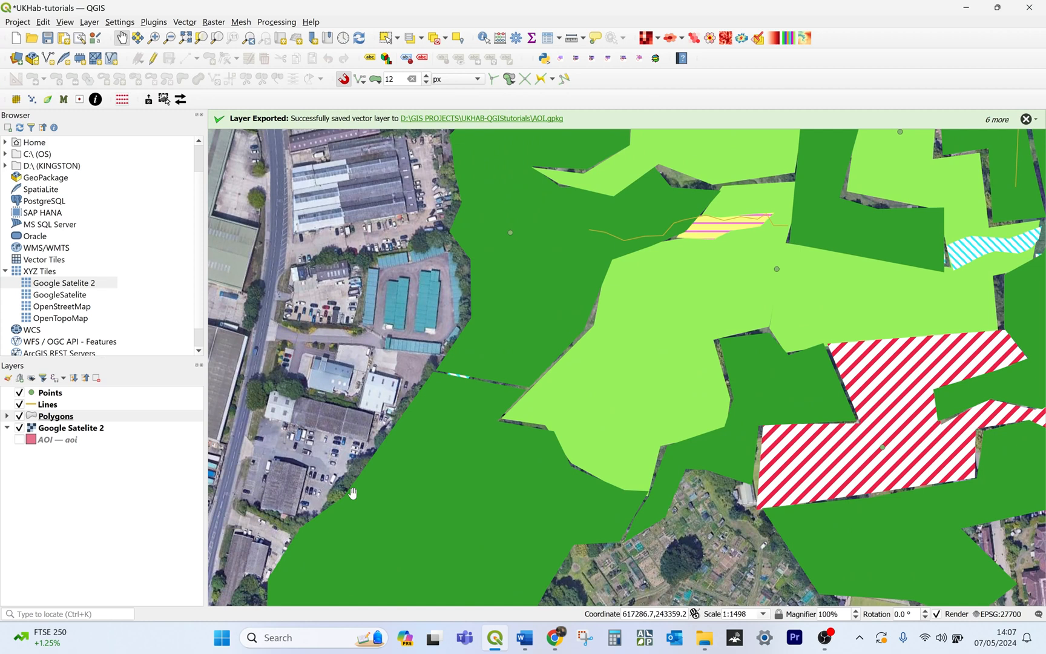
mouse_move(476, 220)
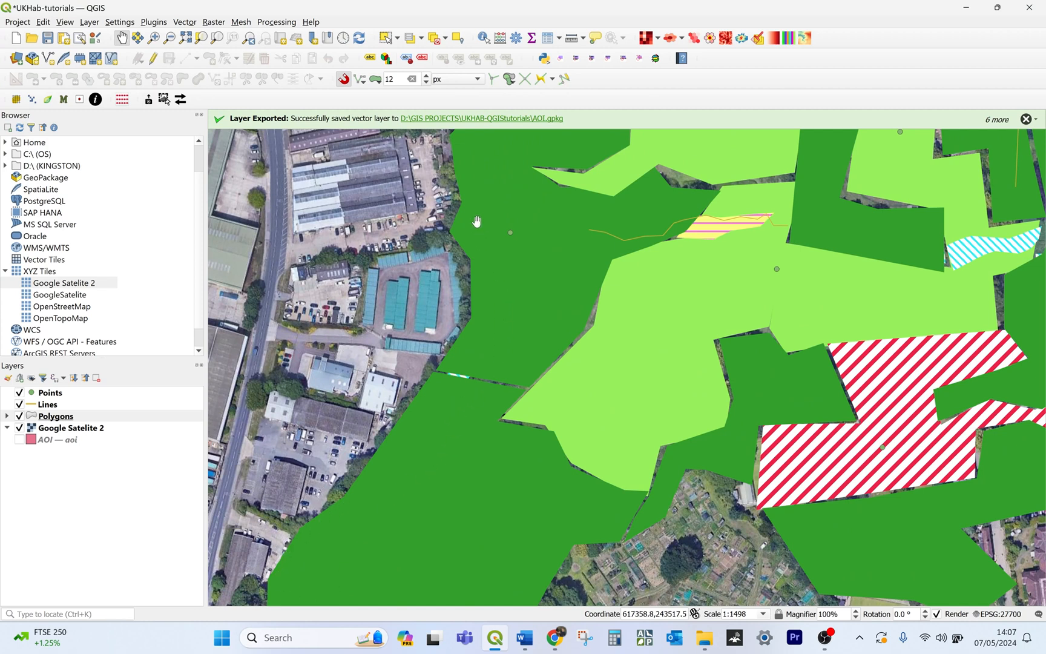
mouse_move(279, 577)
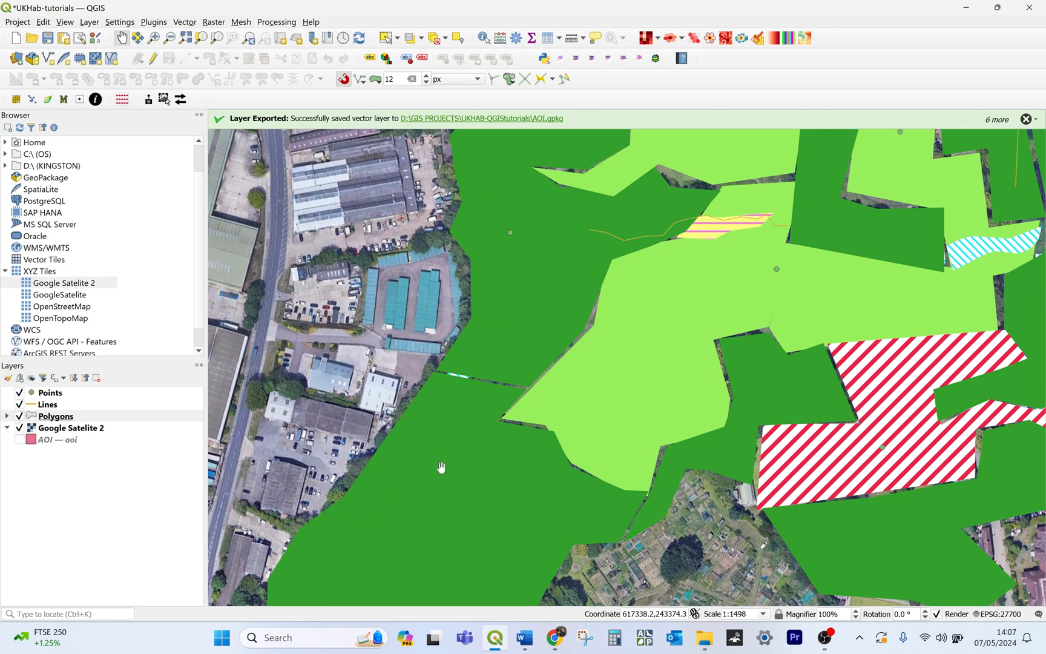
mouse_move(481, 325)
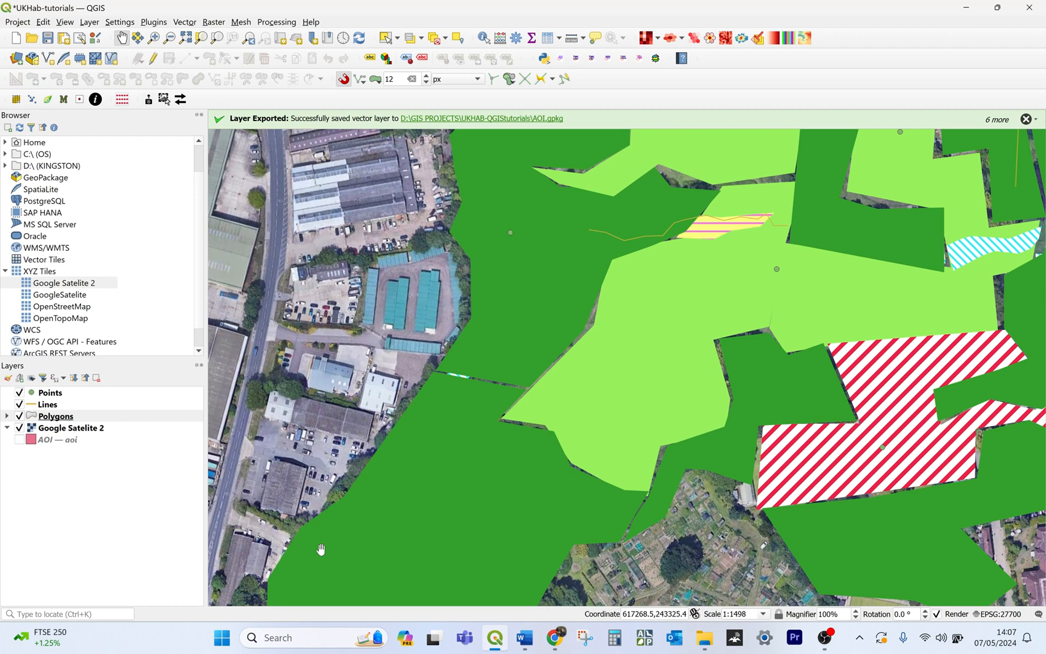
mouse_move(493, 239)
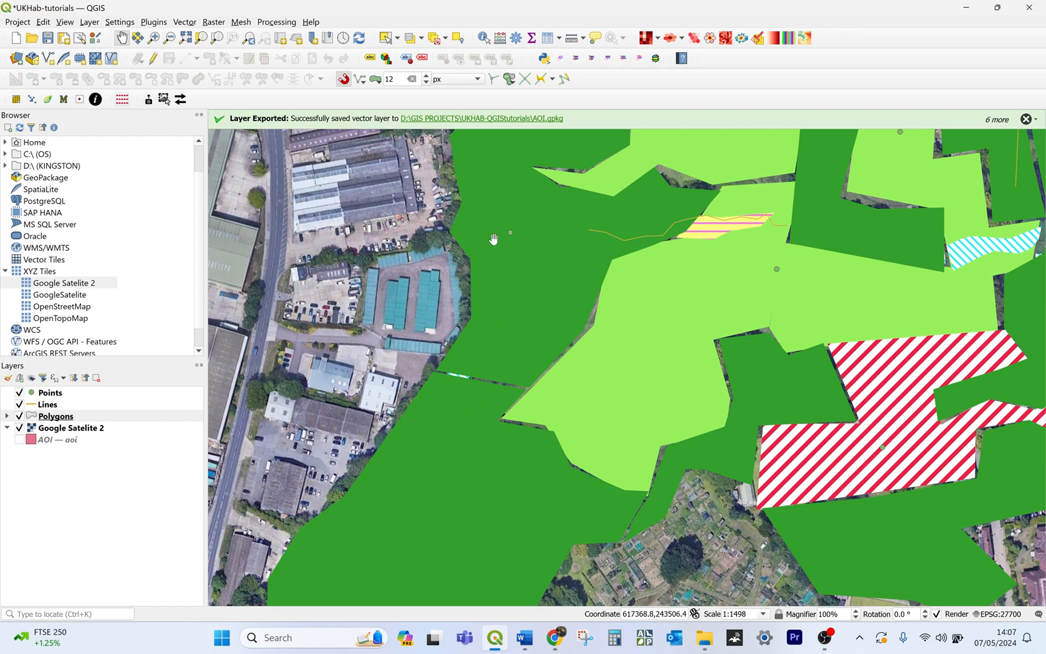
mouse_move(495, 406)
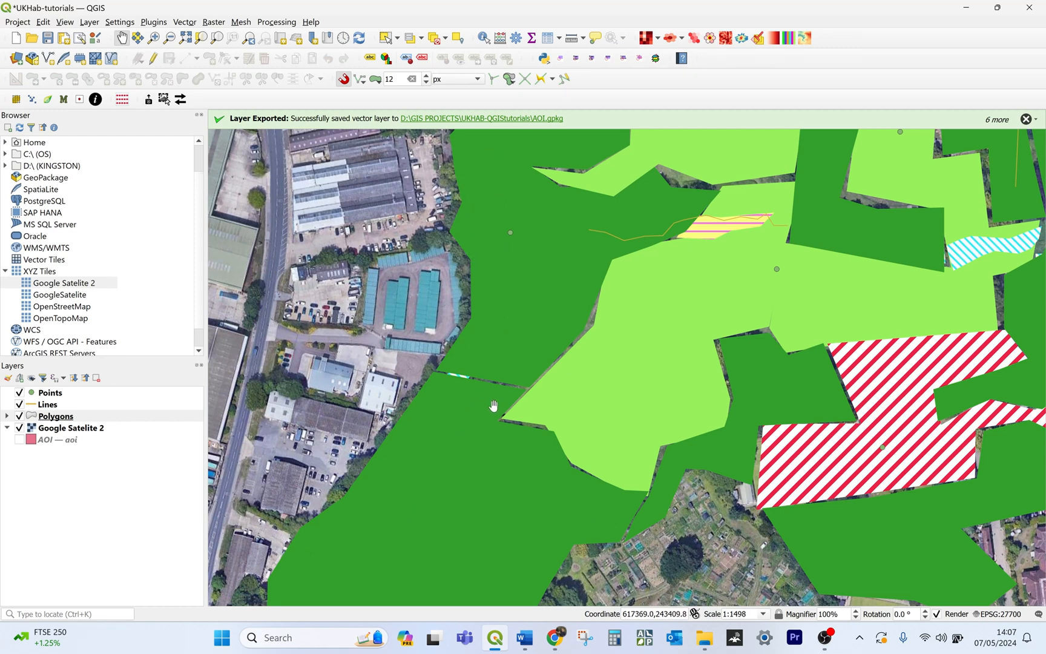
mouse_move(381, 533)
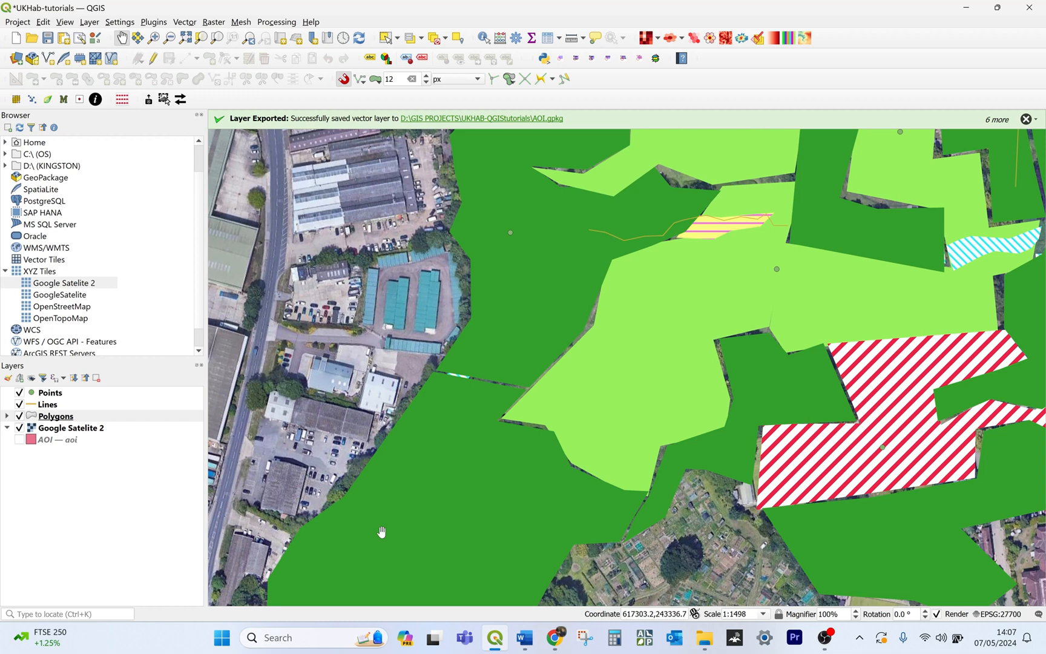
mouse_move(496, 312)
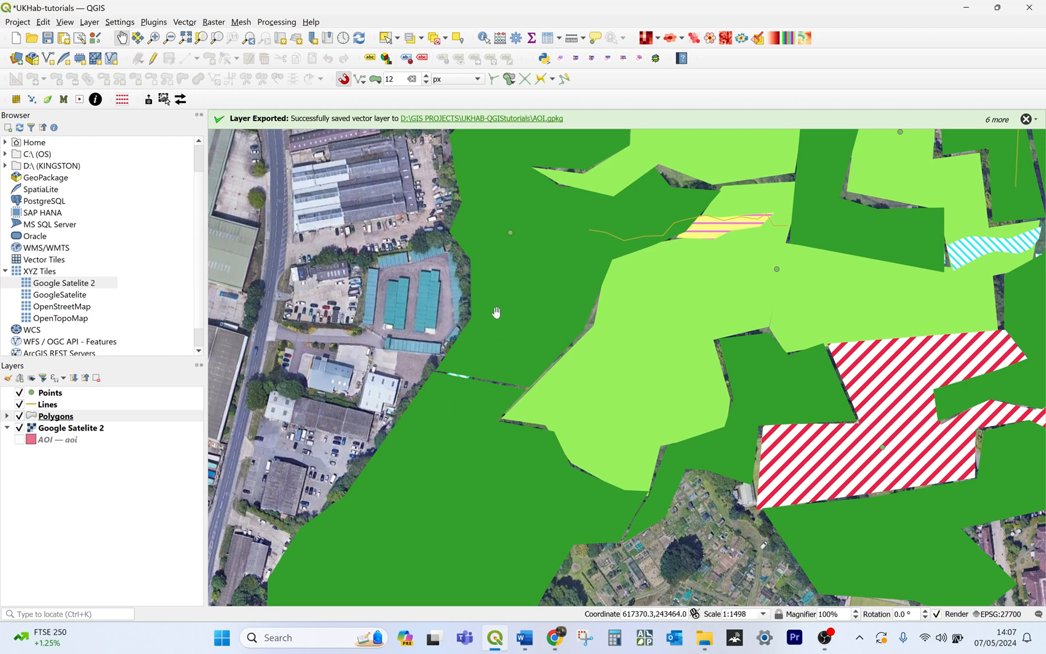
mouse_move(372, 505)
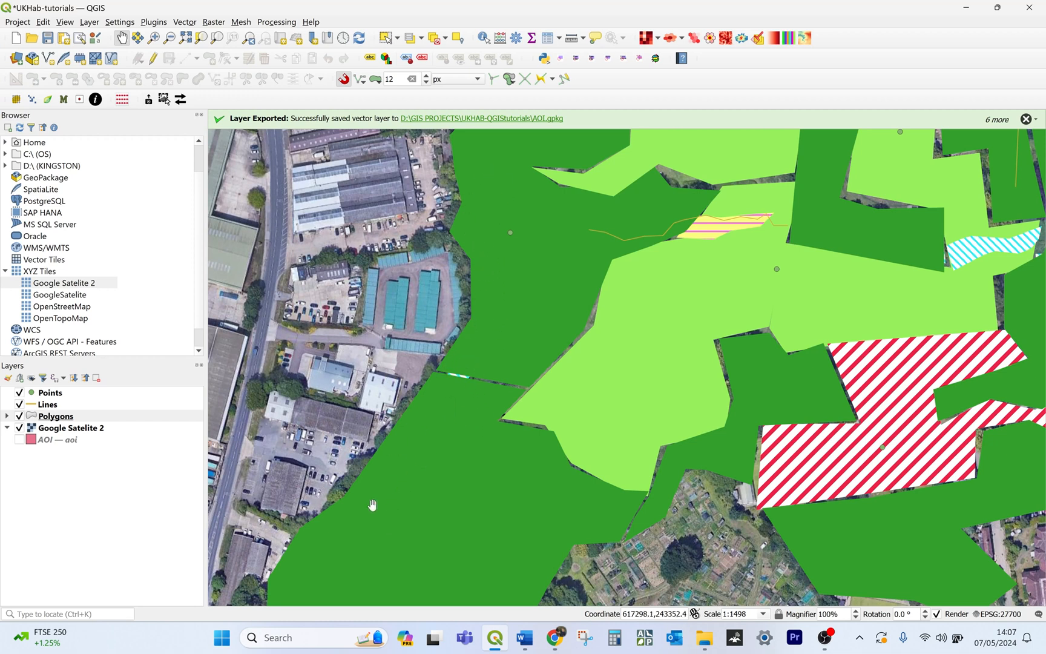
mouse_move(513, 235)
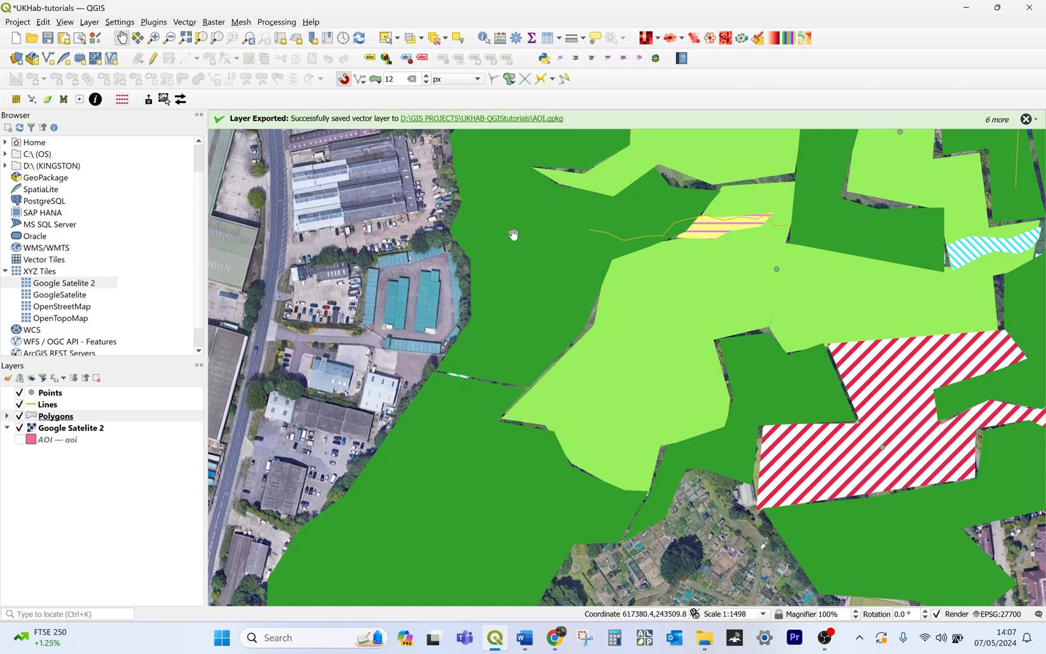
mouse_move(177, 93)
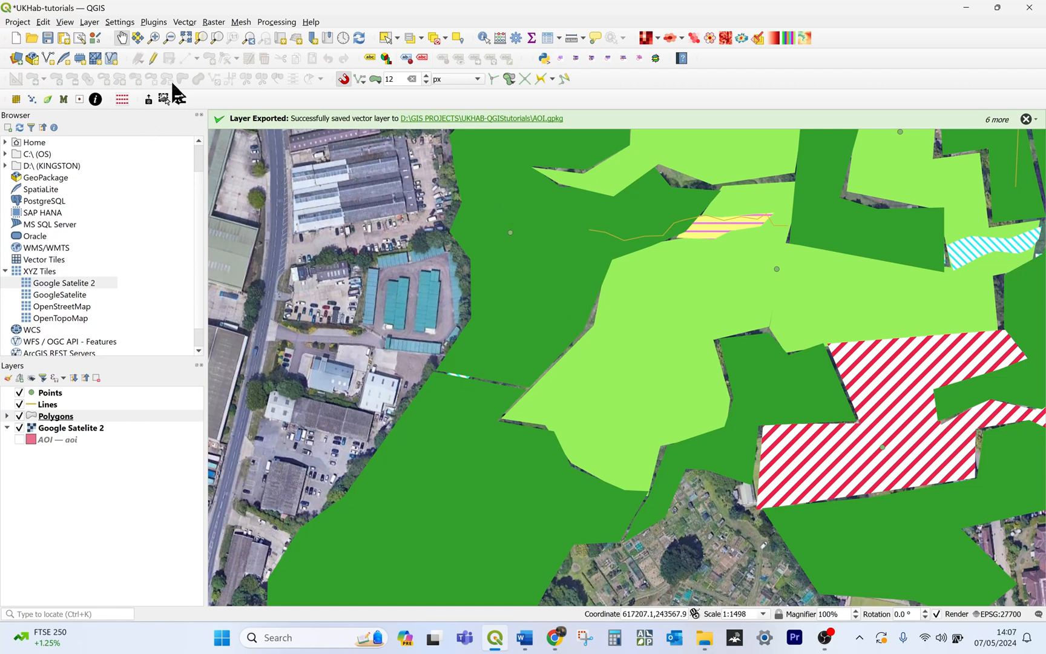
mouse_move(451, 406)
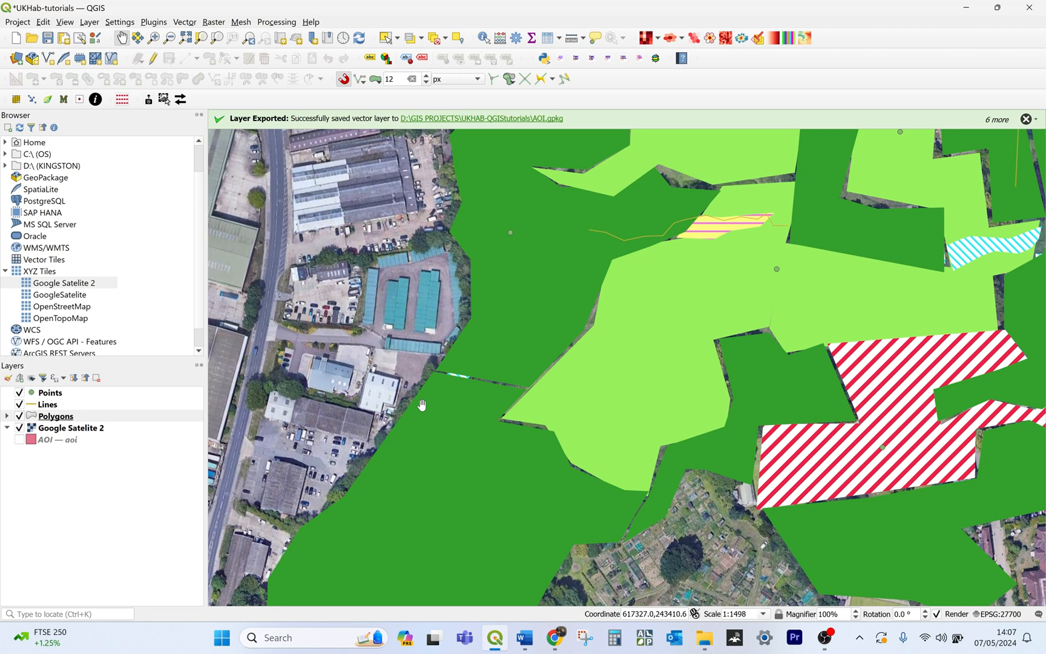
mouse_move(475, 381)
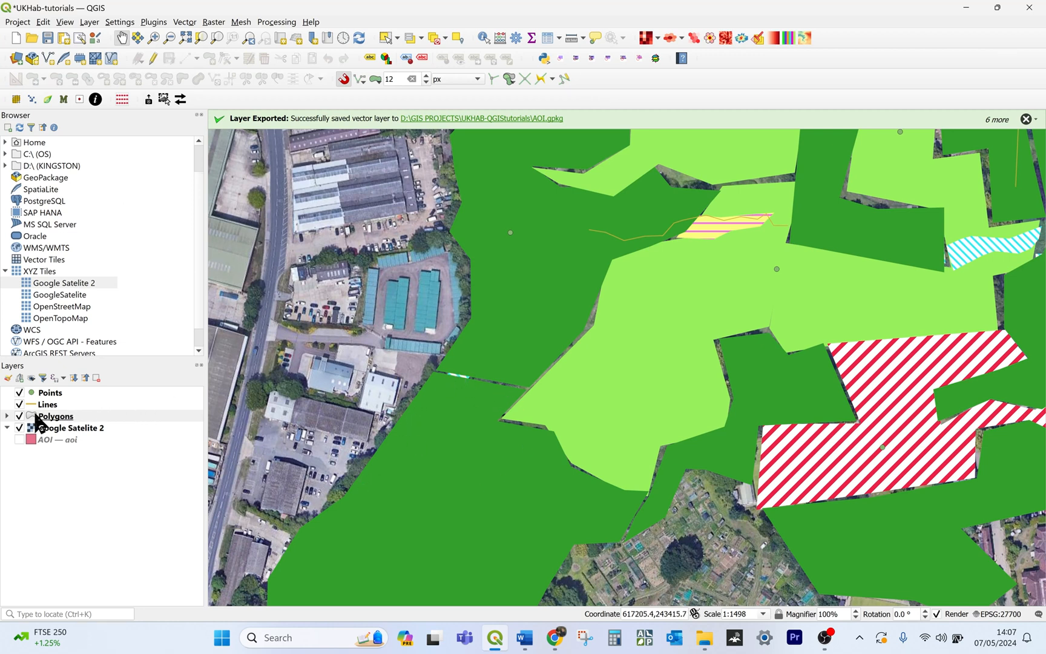
Hide the woodland class and select the hatched wetland strip polygon beneath it.
left_click(7, 416)
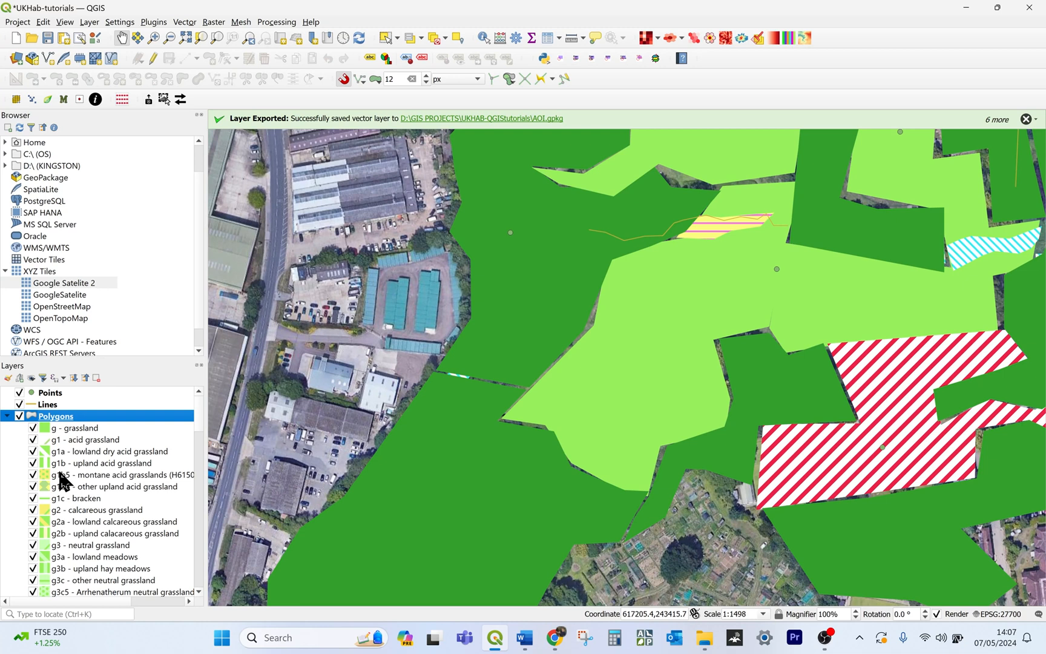
scroll("down", 3)
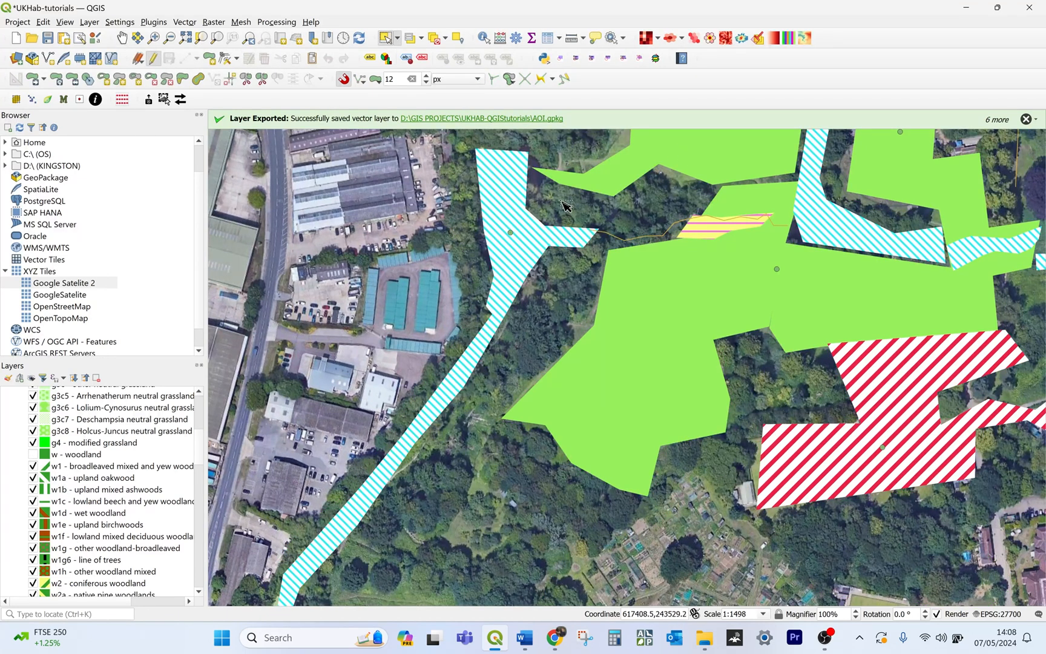
left_click(518, 215)
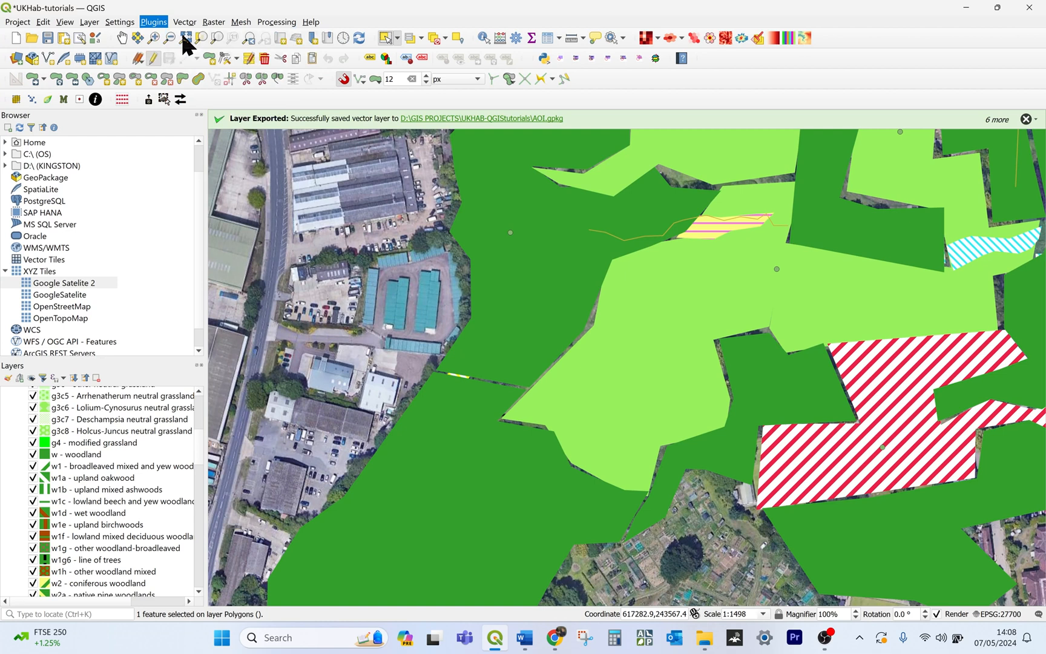
left_click(154, 22)
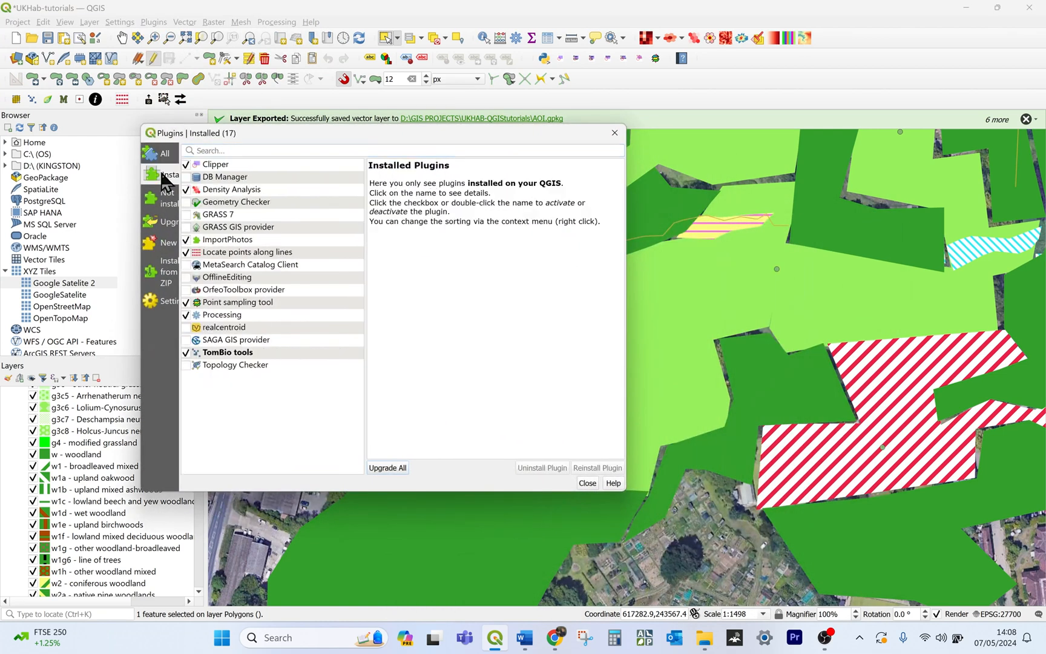
mouse_move(206, 167)
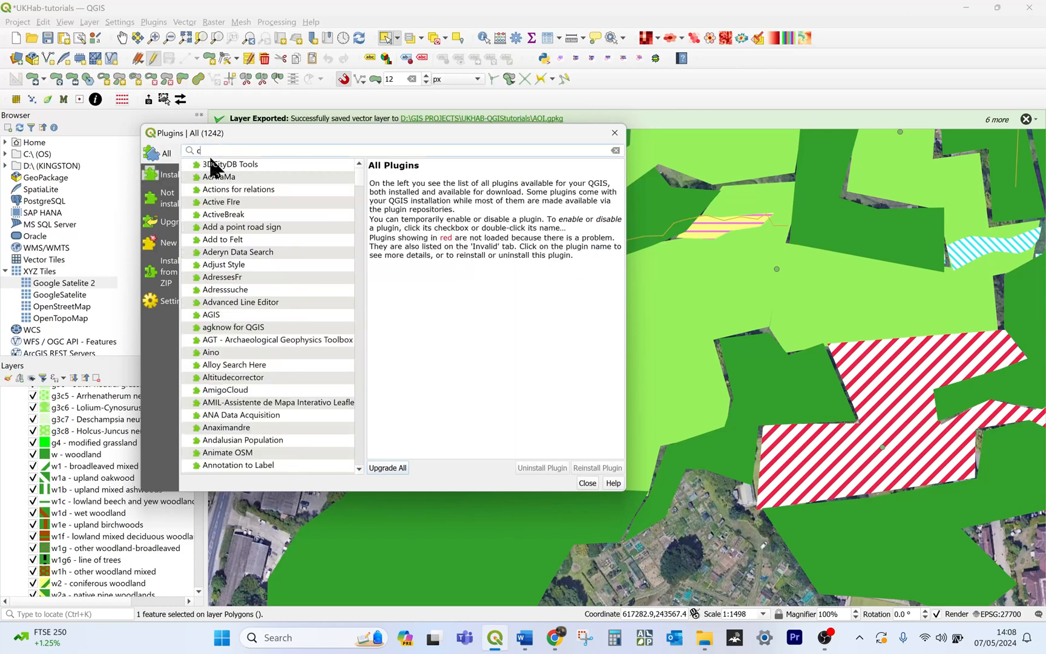
type("clipper")
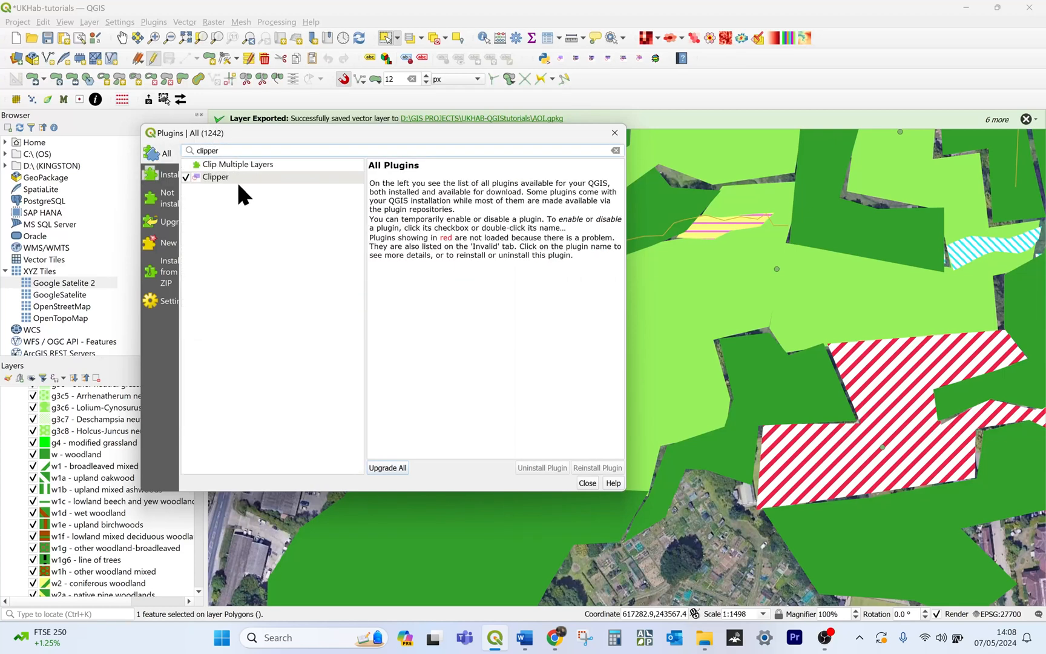
mouse_move(576, 453)
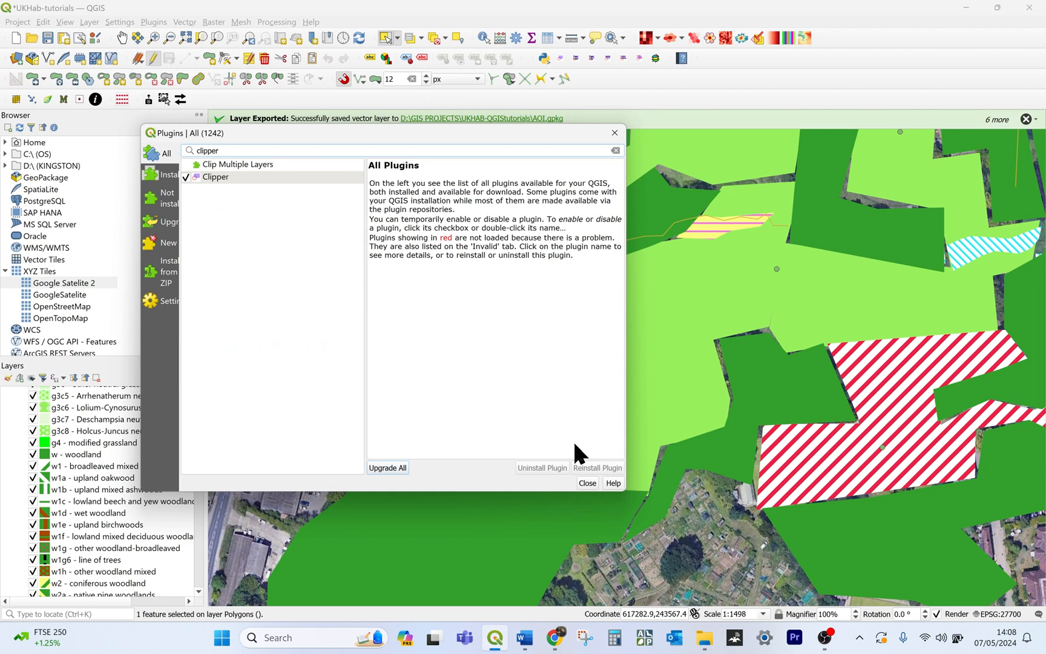
mouse_move(570, 327)
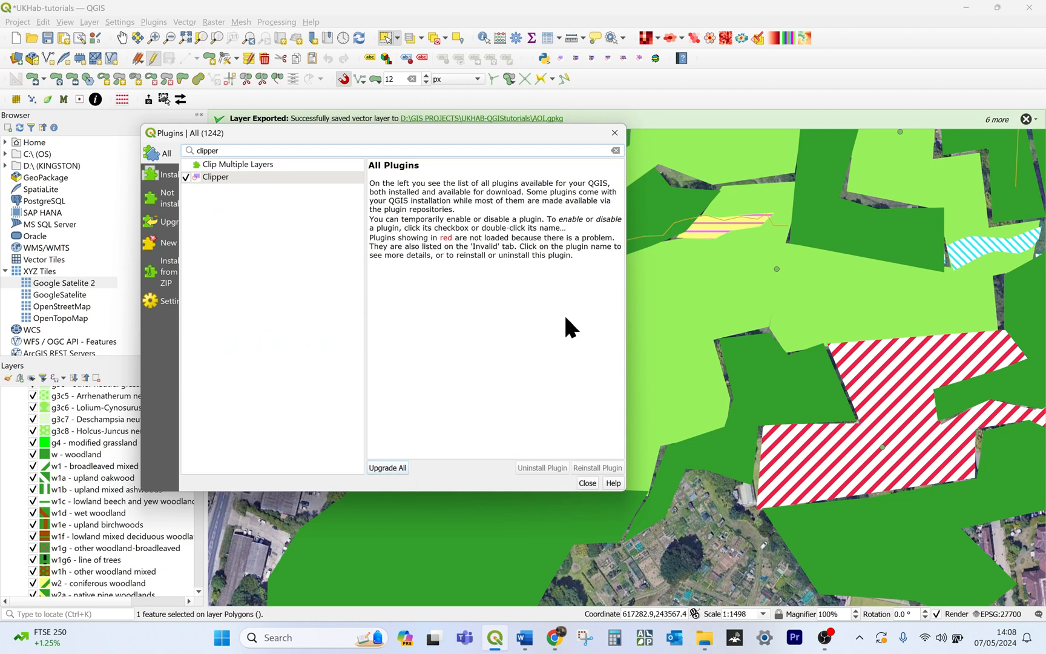
mouse_move(605, 419)
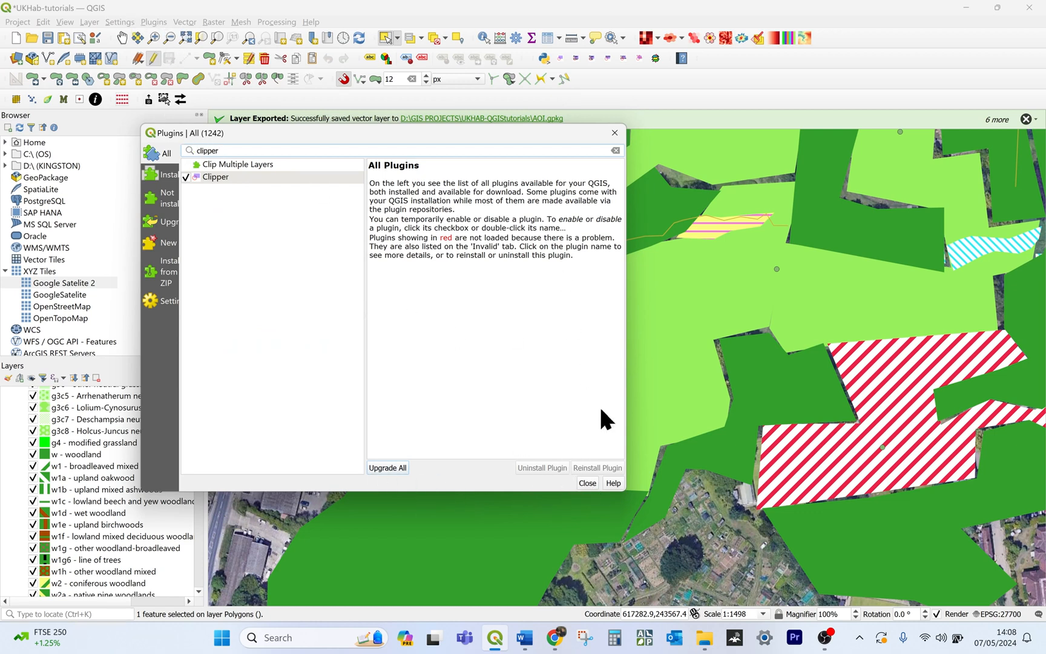
left_click(586, 483)
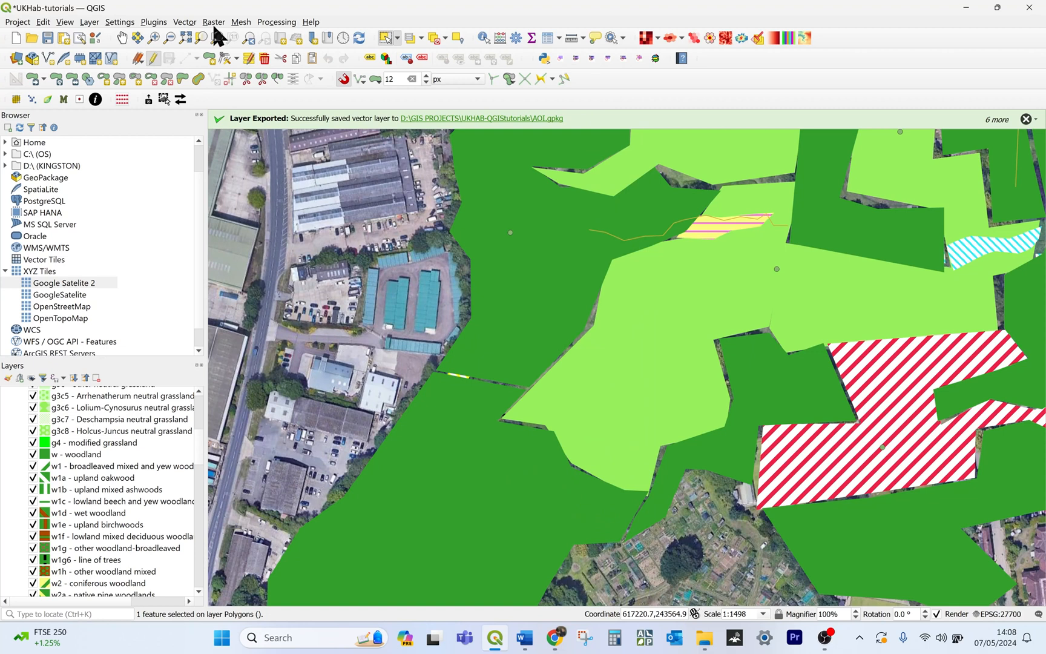
Run Vector > Clipper > Clip to cut the wetland strip out of two woodland features.
left_click(185, 22)
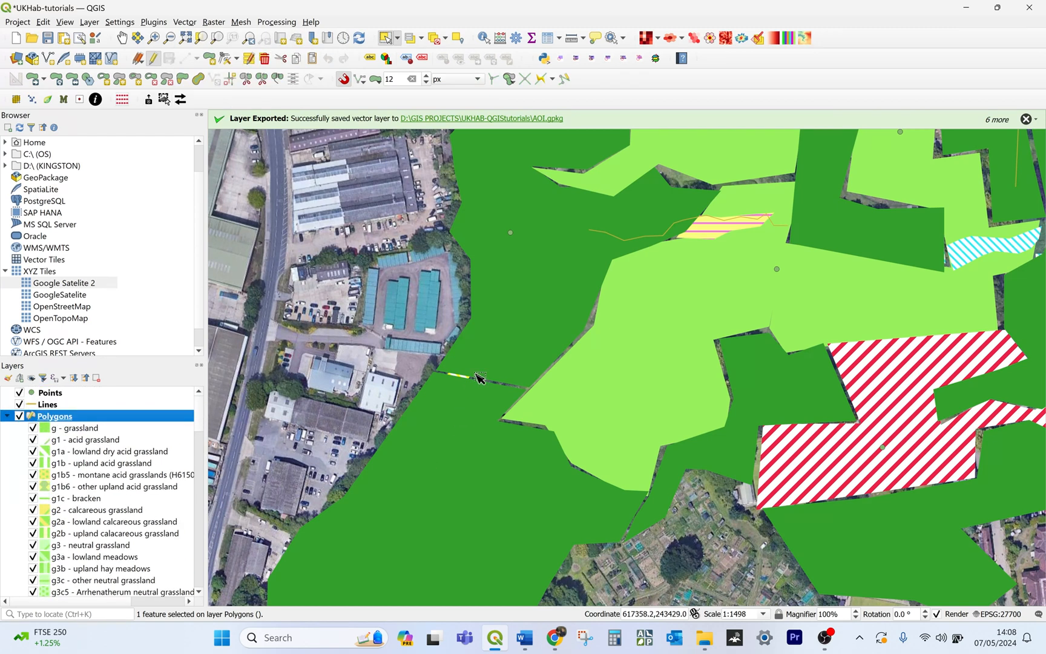
scroll("down", 3)
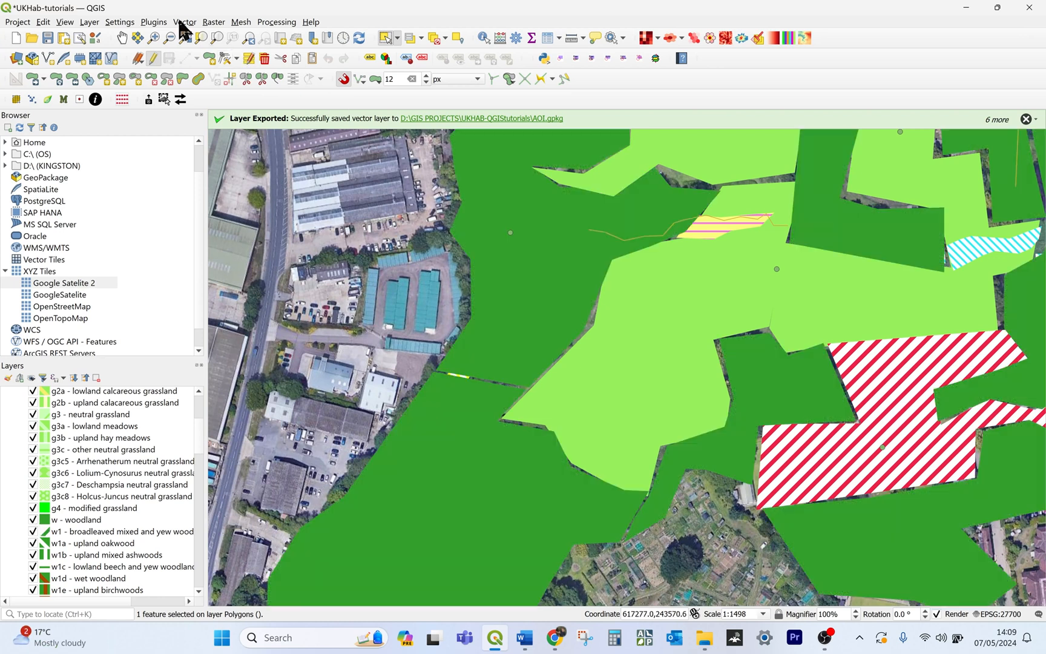
left_click(185, 22)
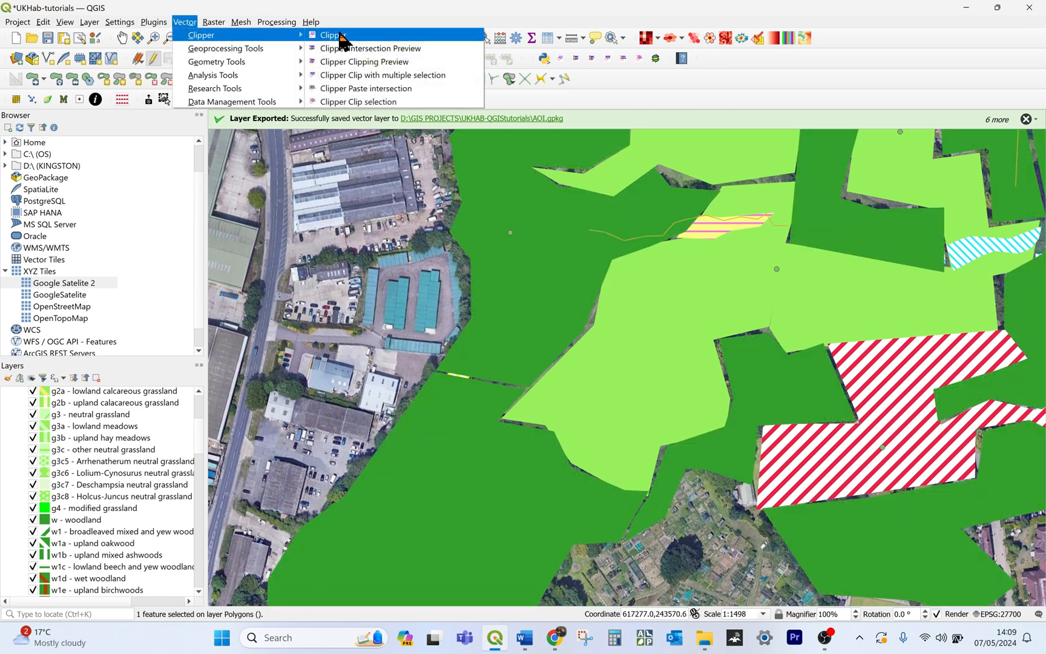
left_click(332, 36)
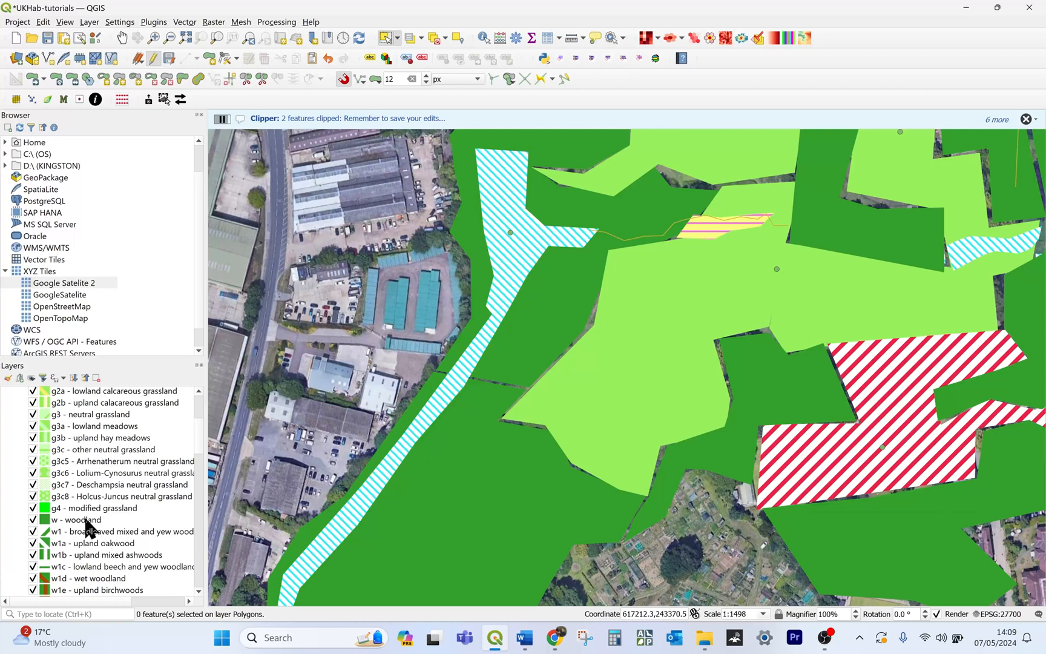
mouse_move(526, 172)
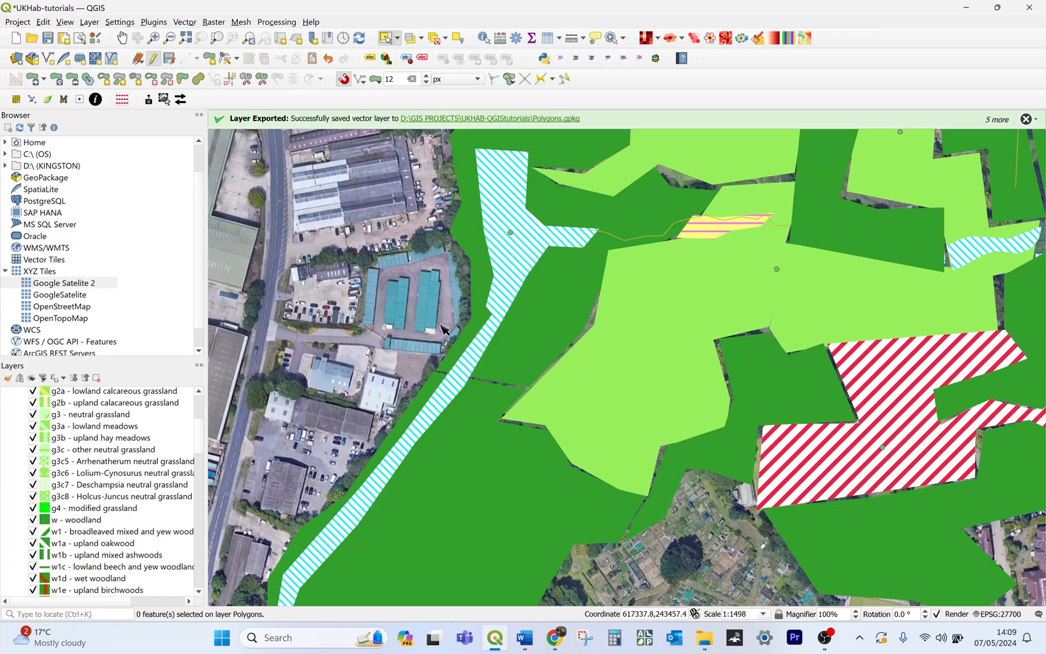
mouse_move(530, 474)
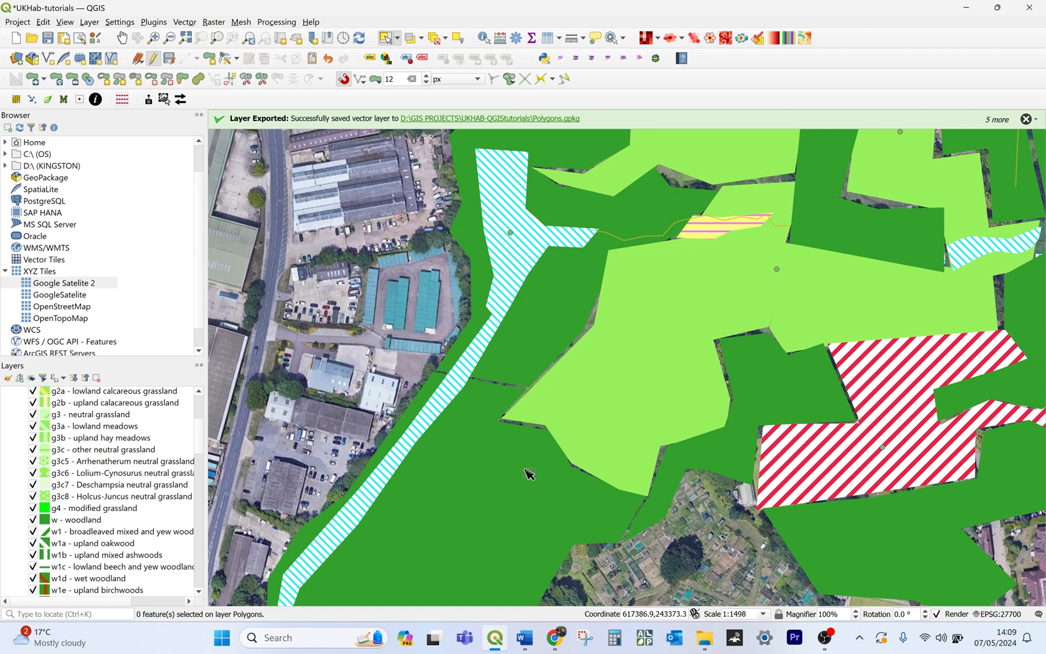
Select the woodland piece beside the wetland strip and browse the water classes in Layers.
left_click(557, 313)
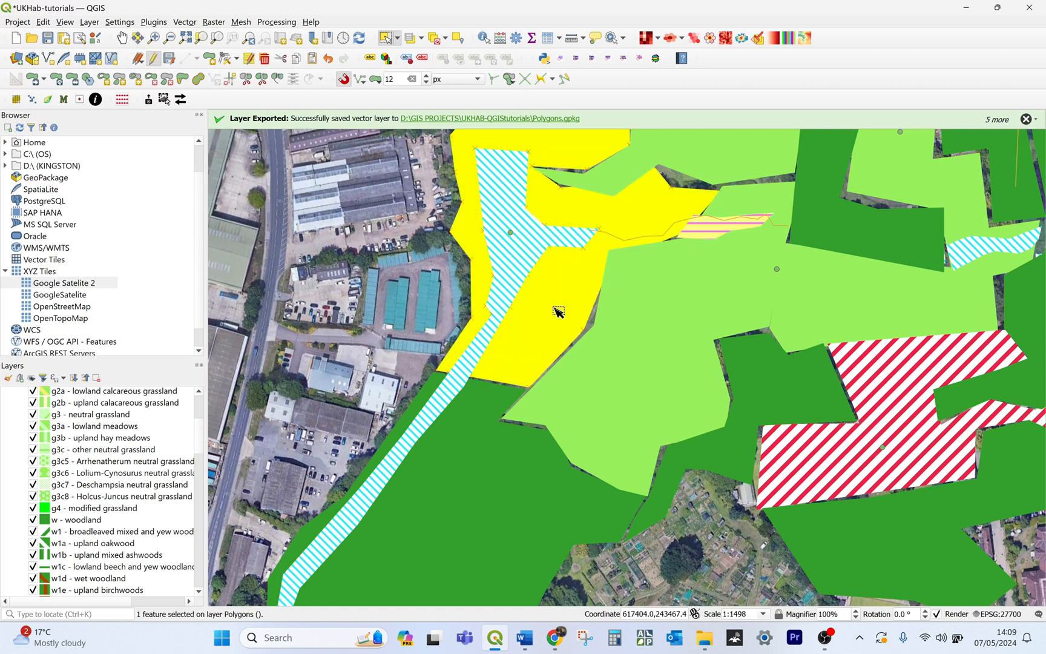
mouse_move(562, 241)
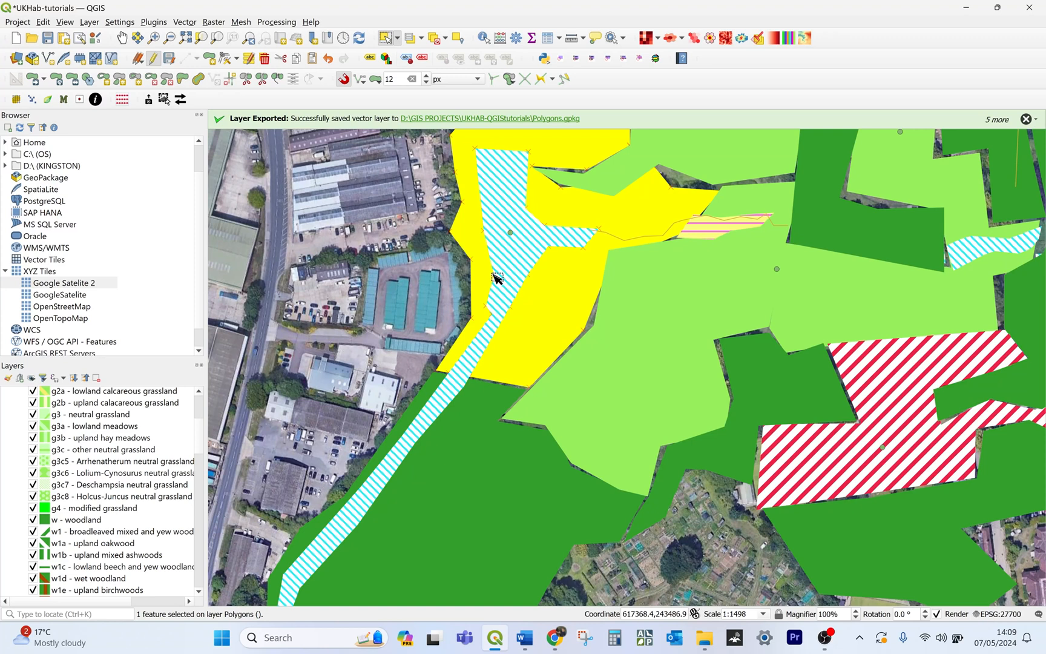
scroll("down", 3)
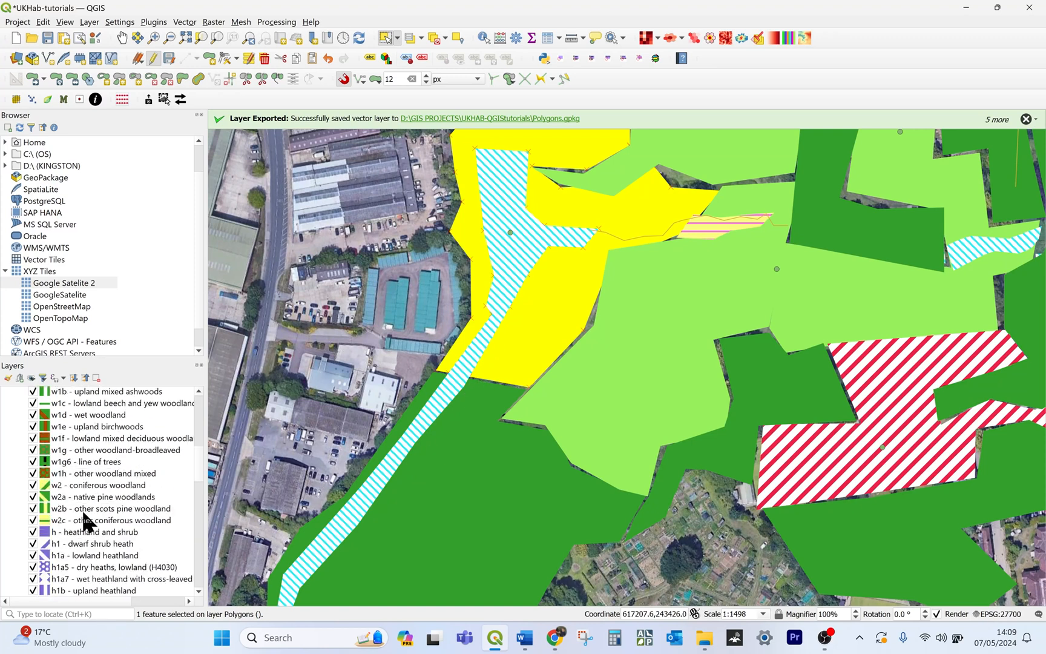
scroll("down", 3)
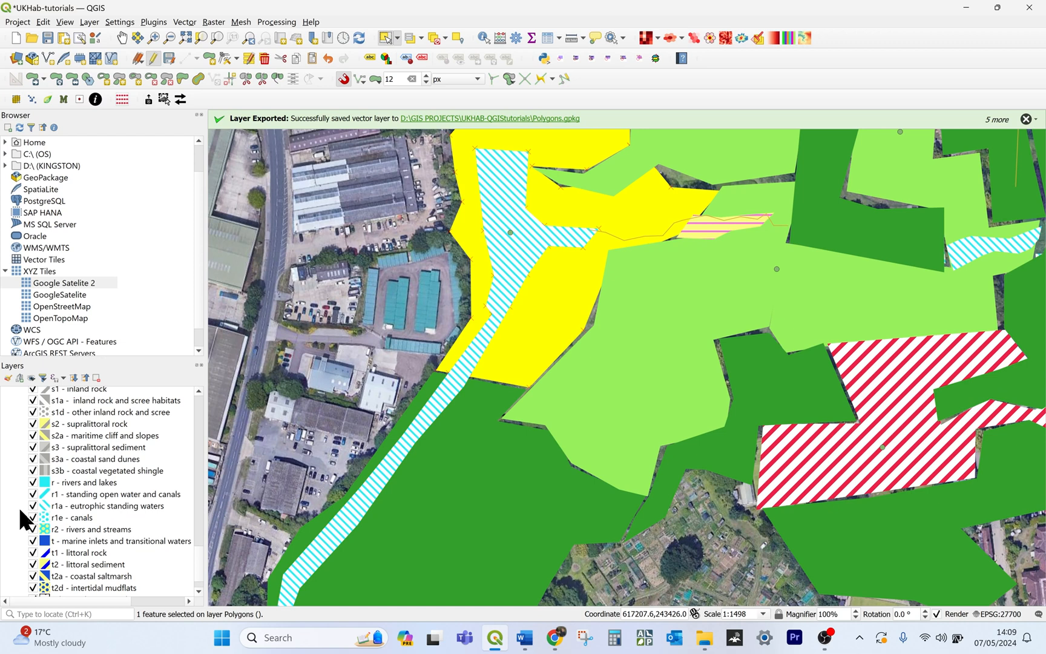
left_click(34, 494)
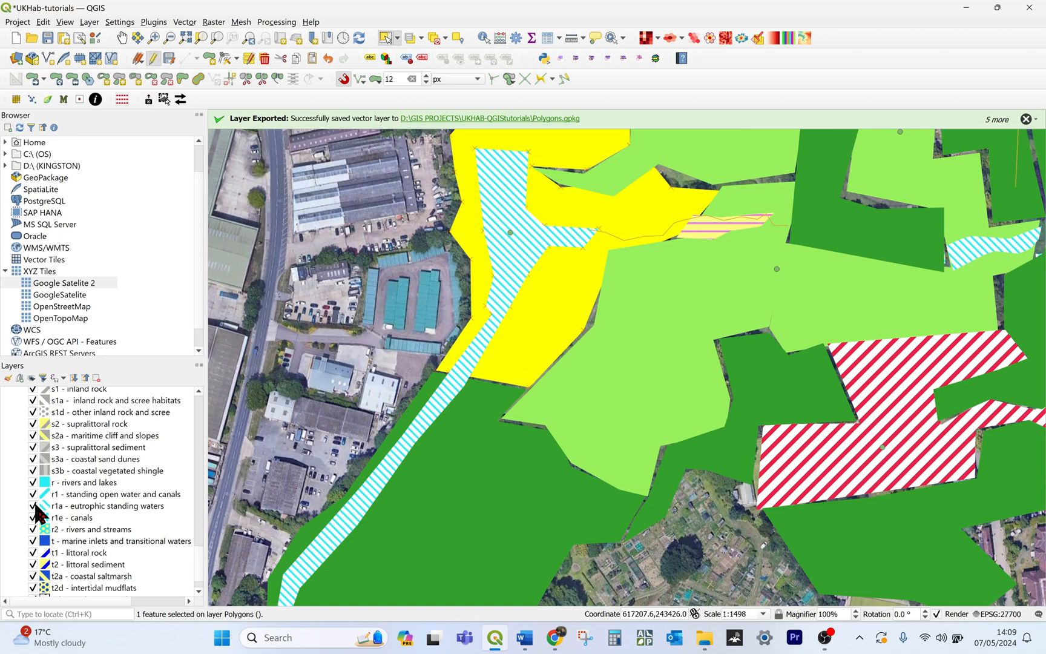
mouse_move(601, 238)
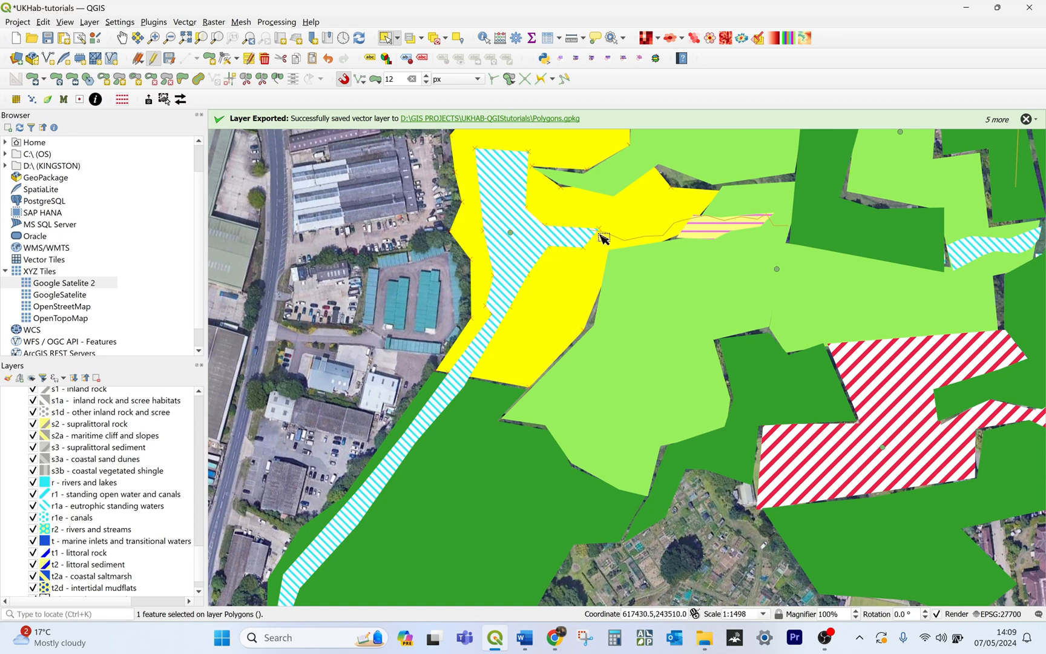
mouse_move(488, 299)
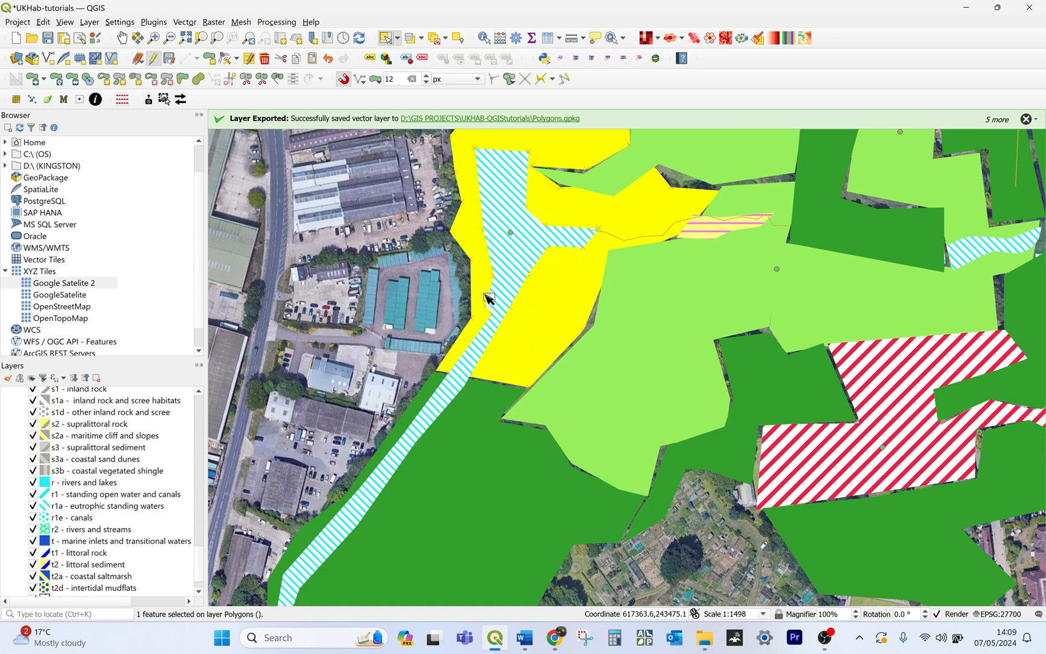
Zoom in on the woodland/wetland boundary to check the fit, then out to the full site.
scroll("up", 3)
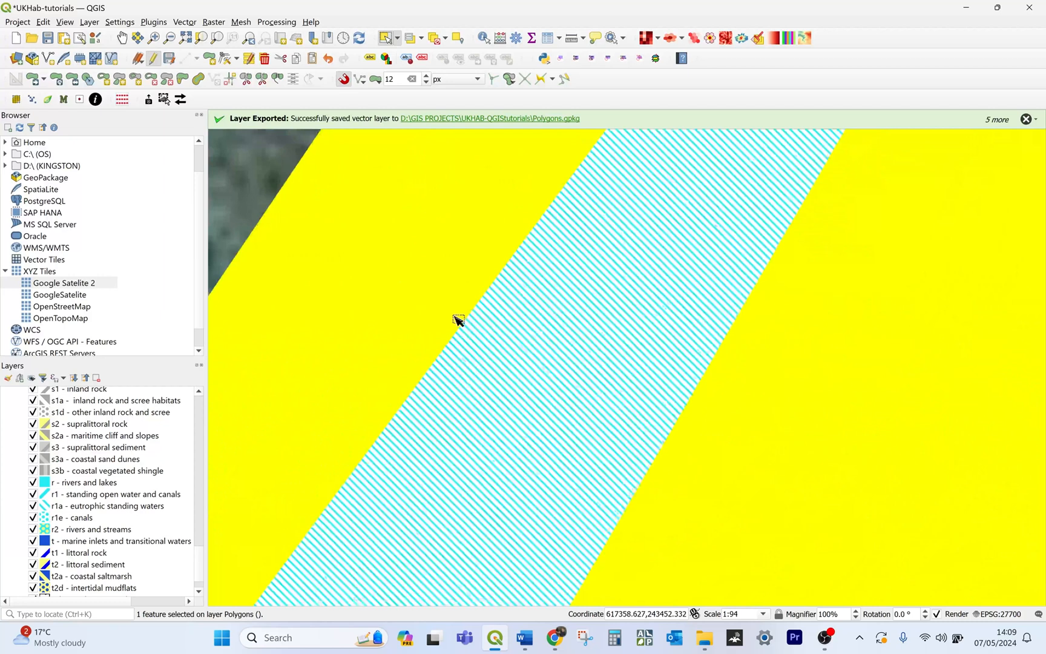
scroll("down", 3)
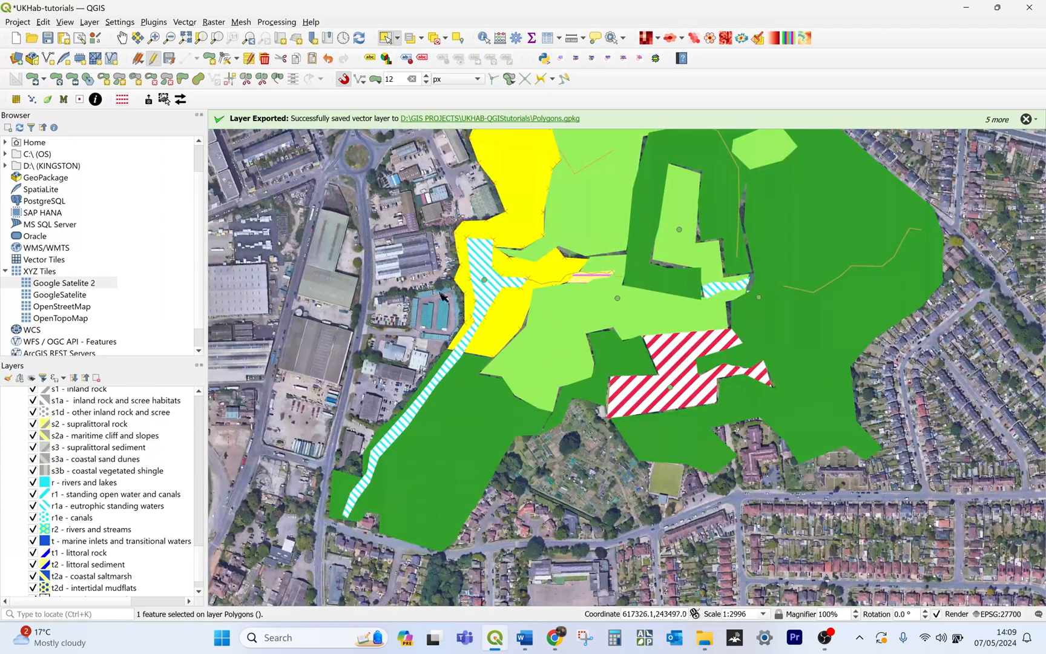
mouse_move(494, 327)
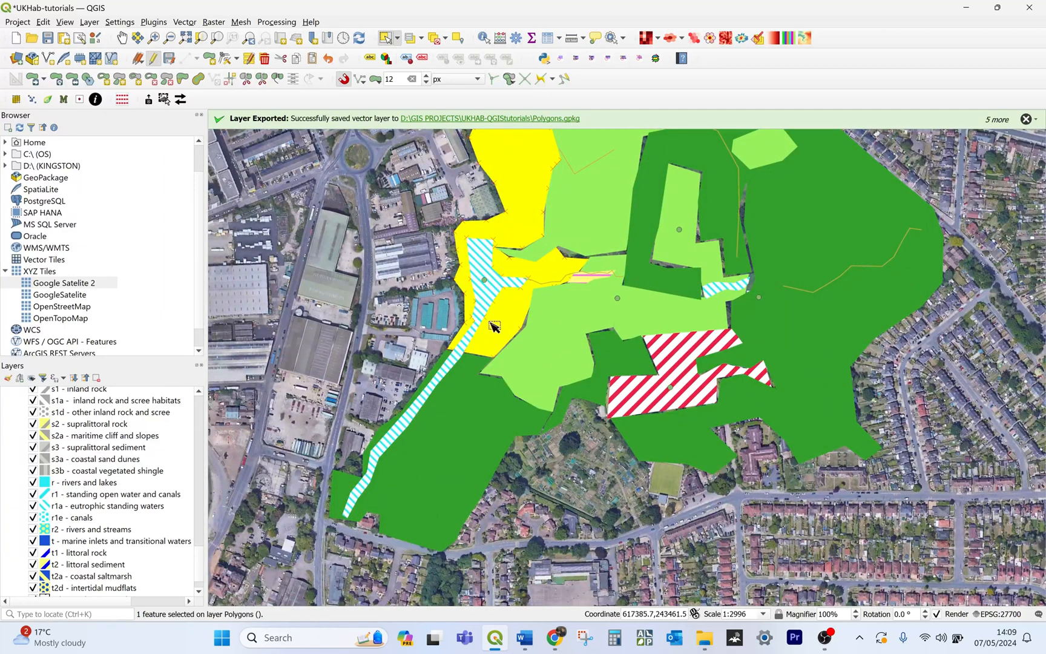
mouse_move(547, 287)
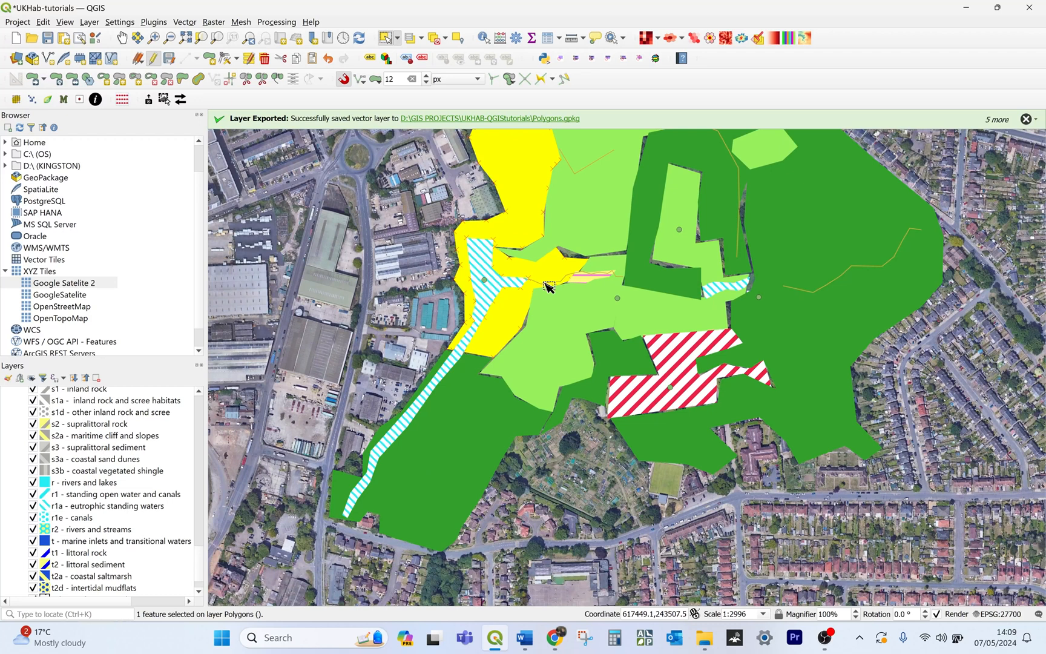
mouse_move(511, 284)
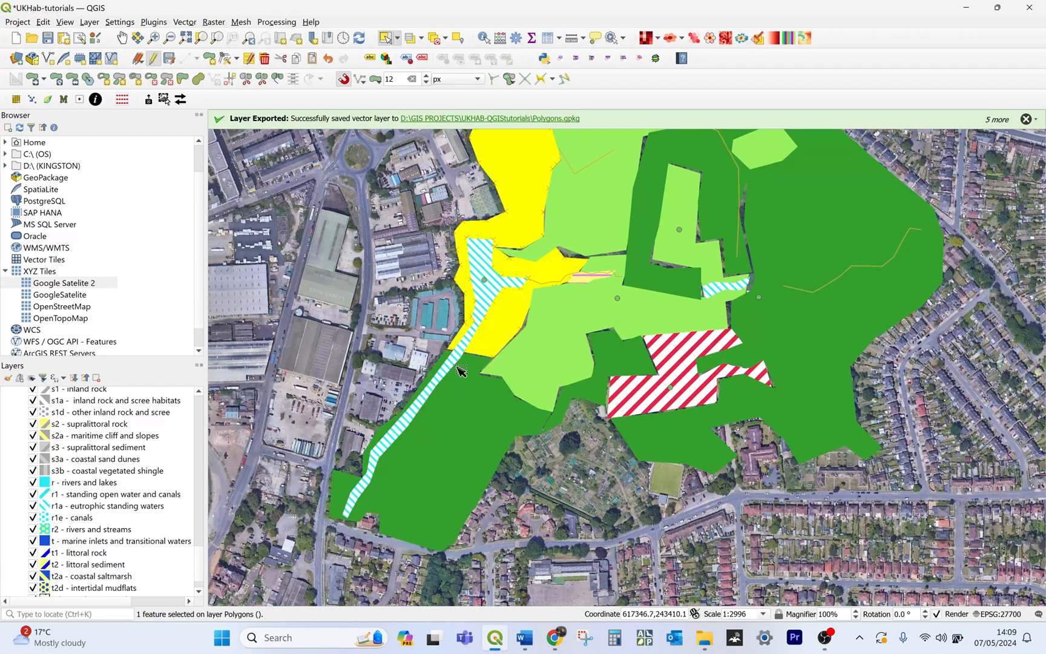
mouse_move(521, 304)
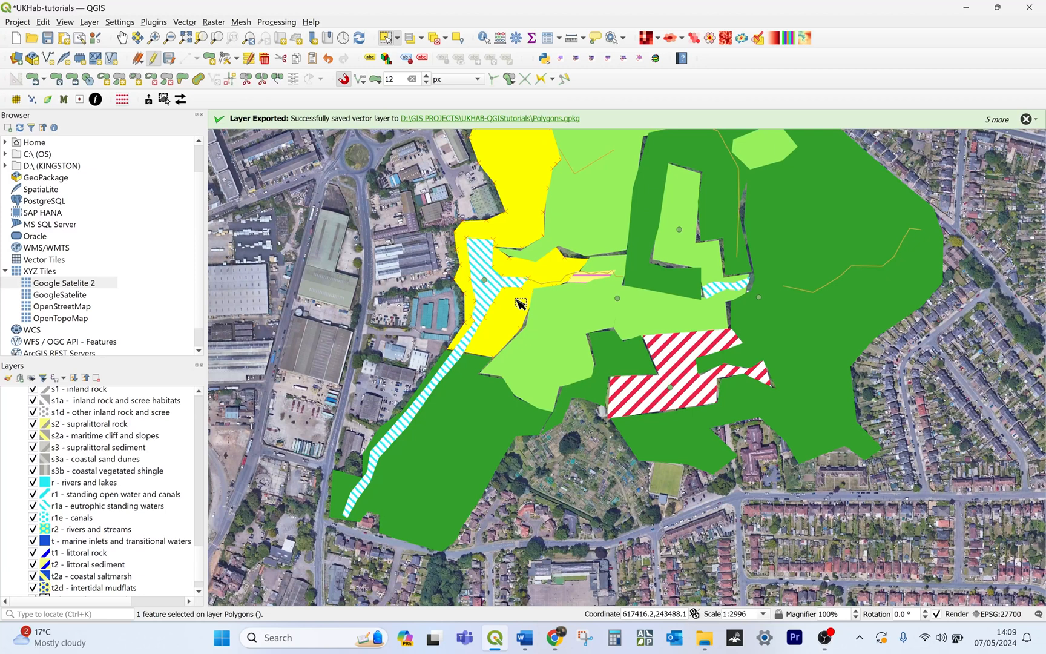
mouse_move(469, 286)
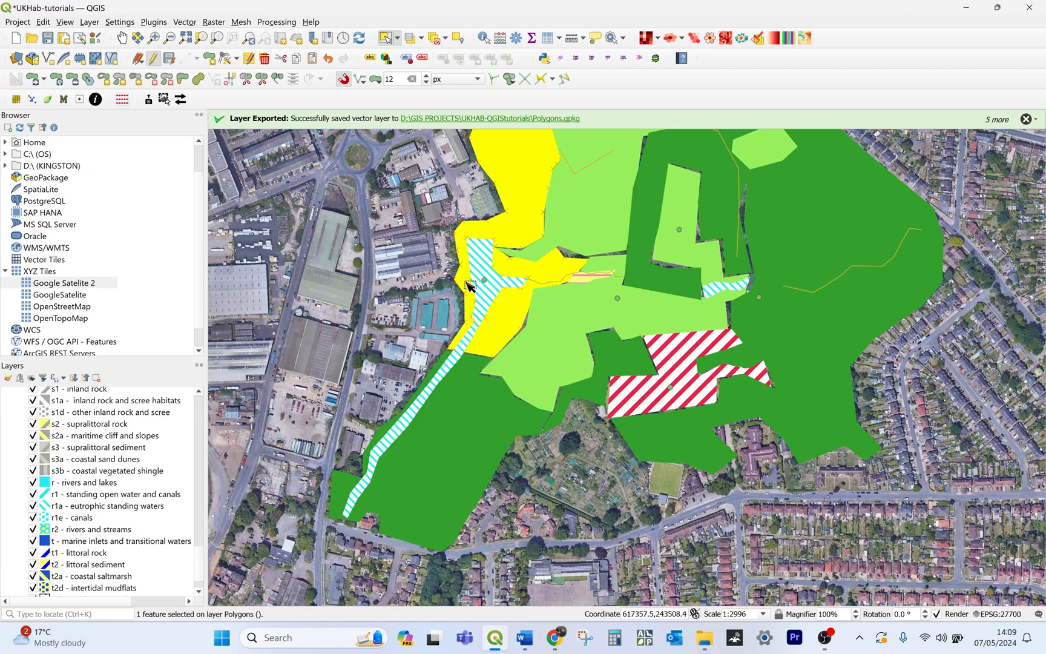
mouse_move(498, 314)
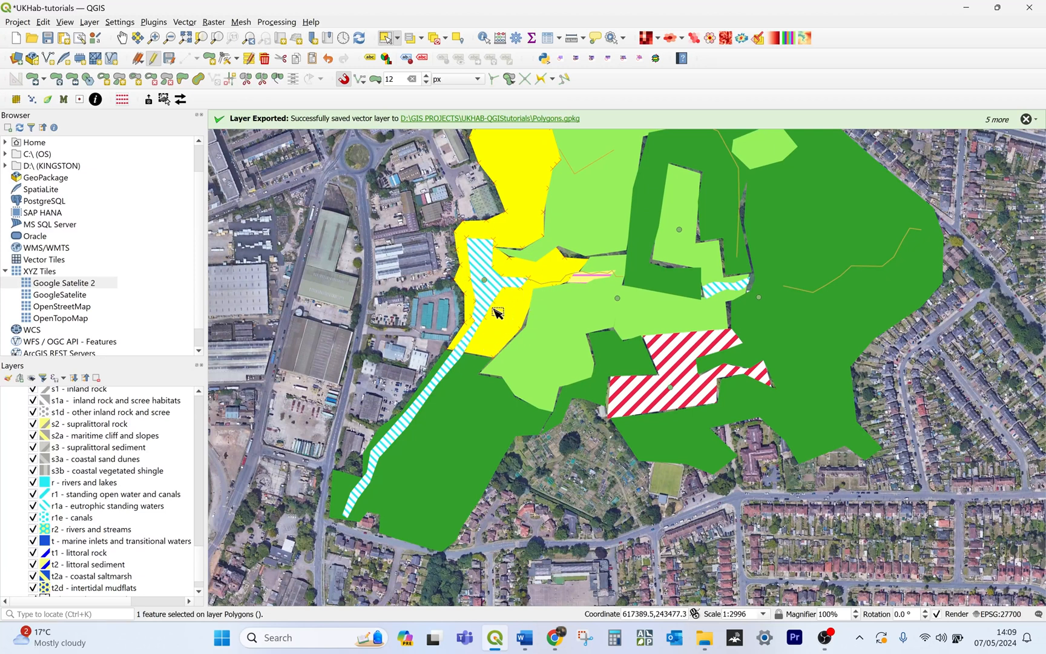